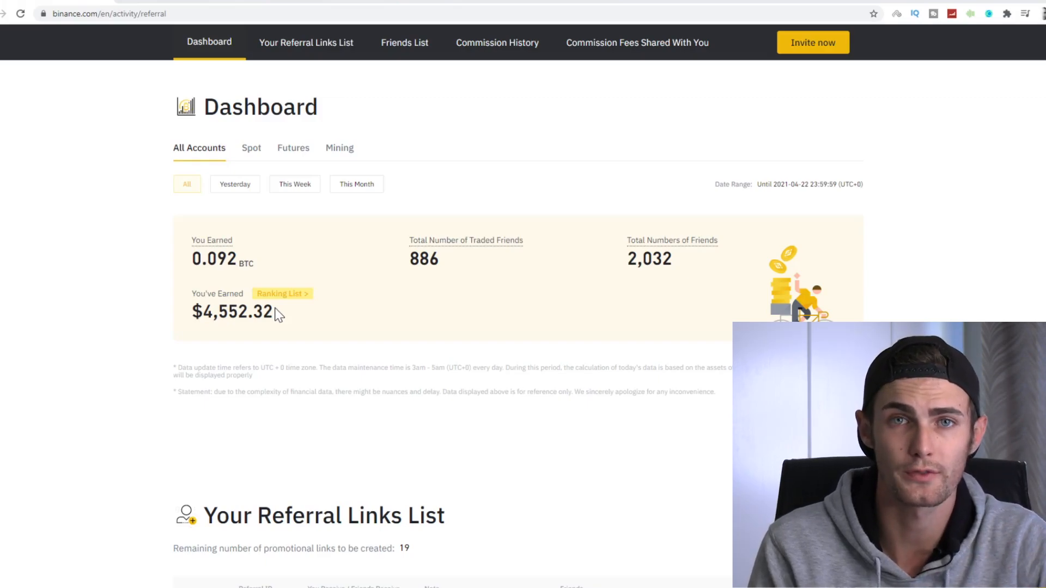
pyautogui.moveTo(540, 124)
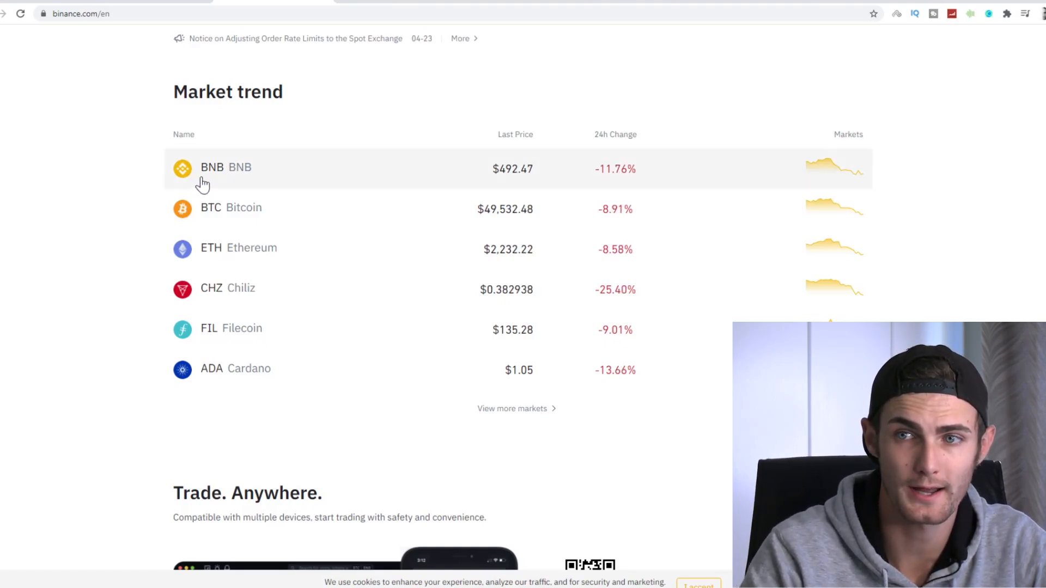
pyautogui.moveTo(209, 214)
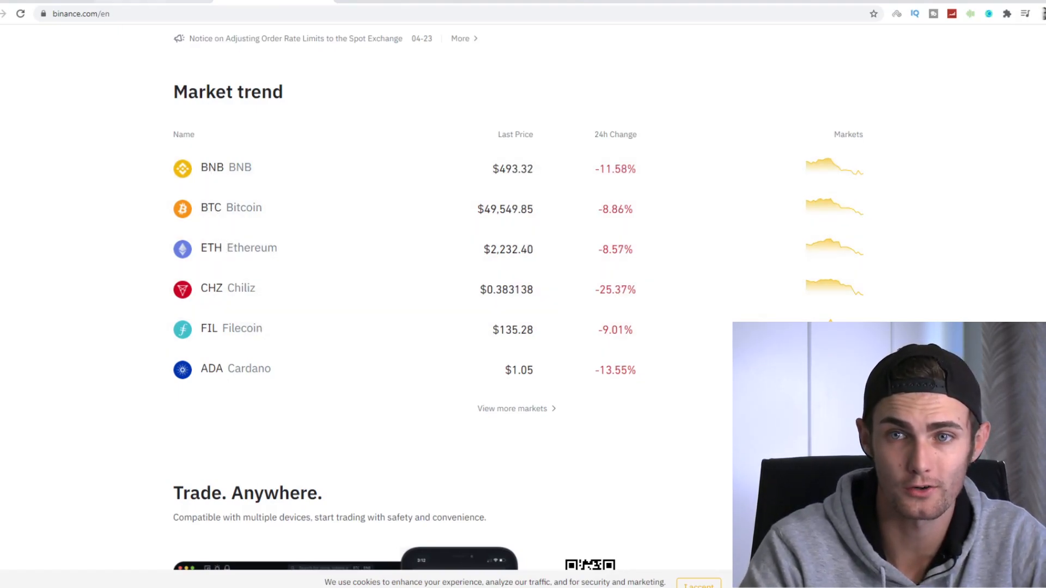
# Open 'View more markets' and scroll through the BTC spot market pairs list
pyautogui.click(512, 408)
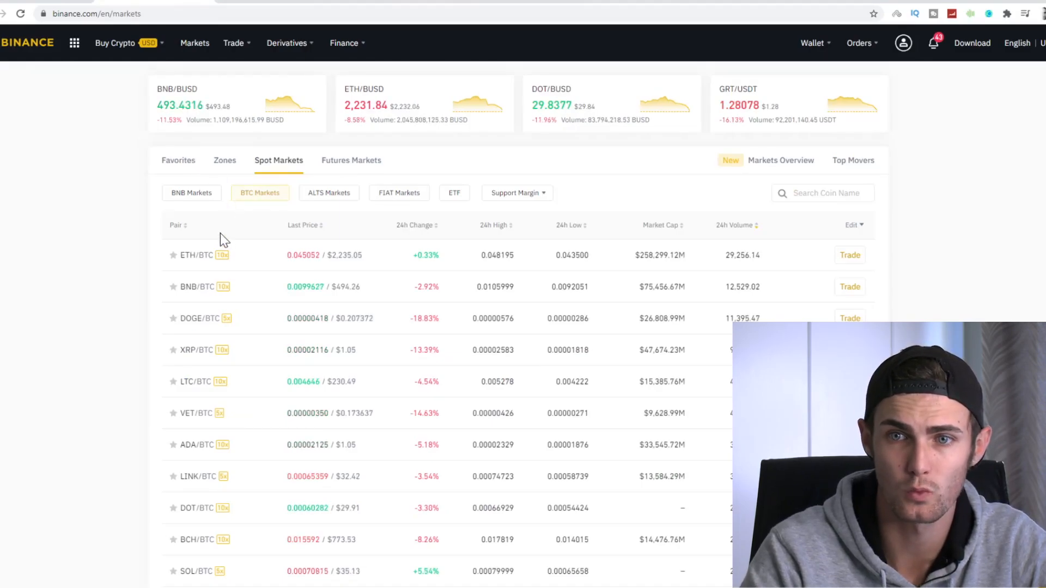
pyautogui.moveTo(238, 421)
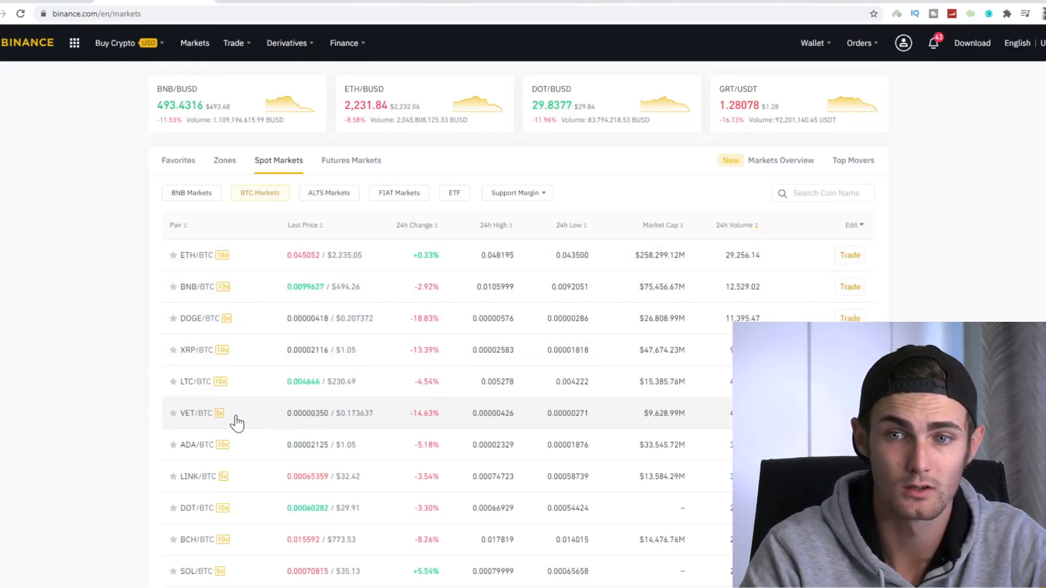
pyautogui.scroll(-3)
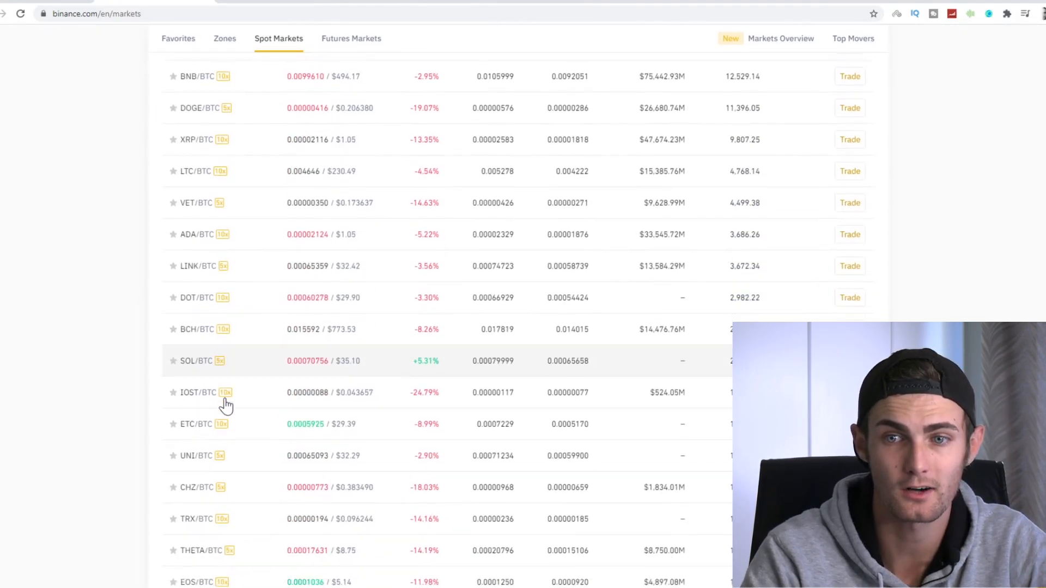
pyautogui.scroll(-3)
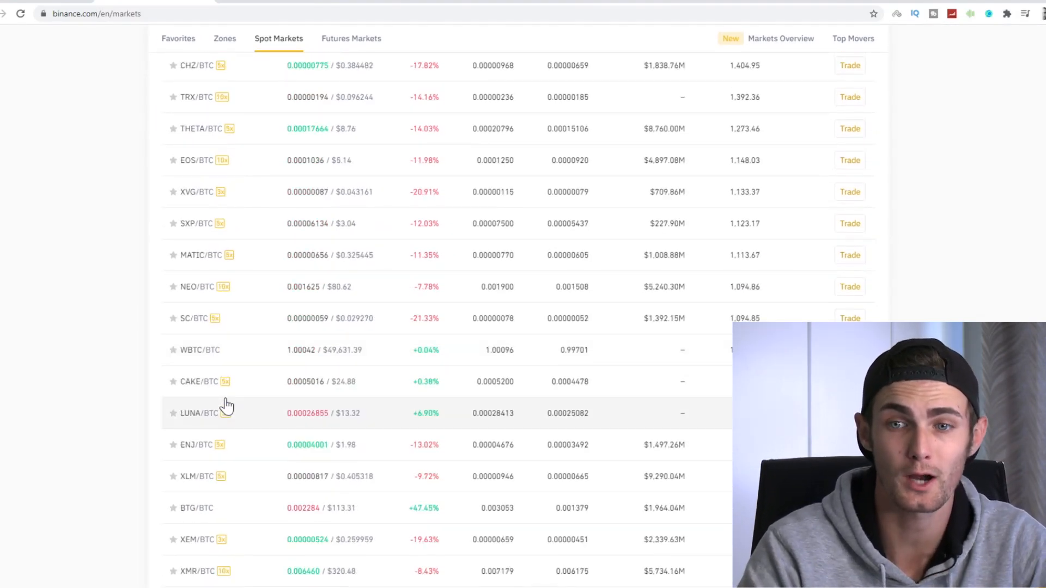
pyautogui.scroll(-3)
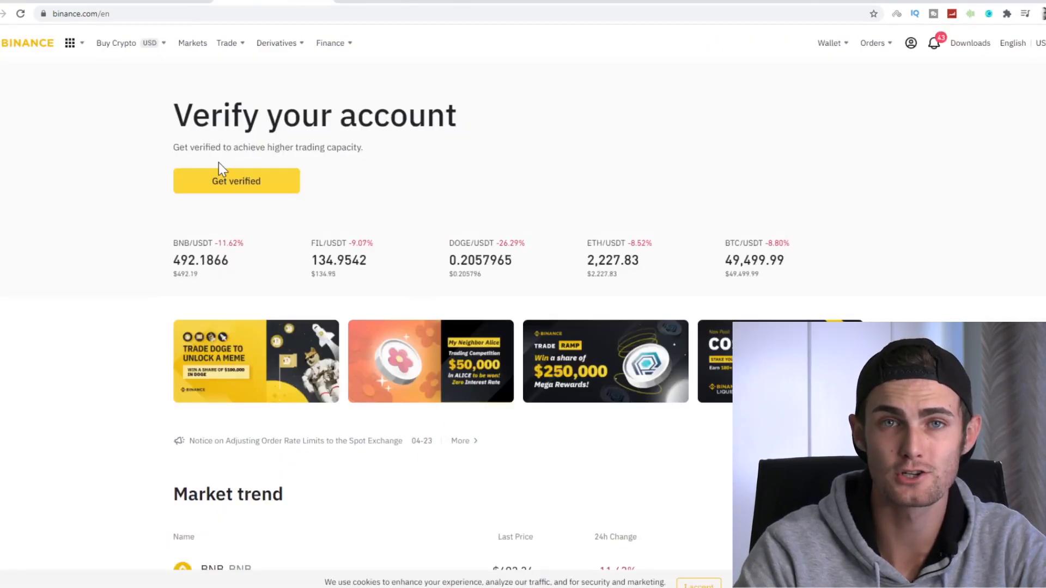
# Scroll the Binance home page past the Trade Anywhere and Get in touch sections
pyautogui.scroll(-3)
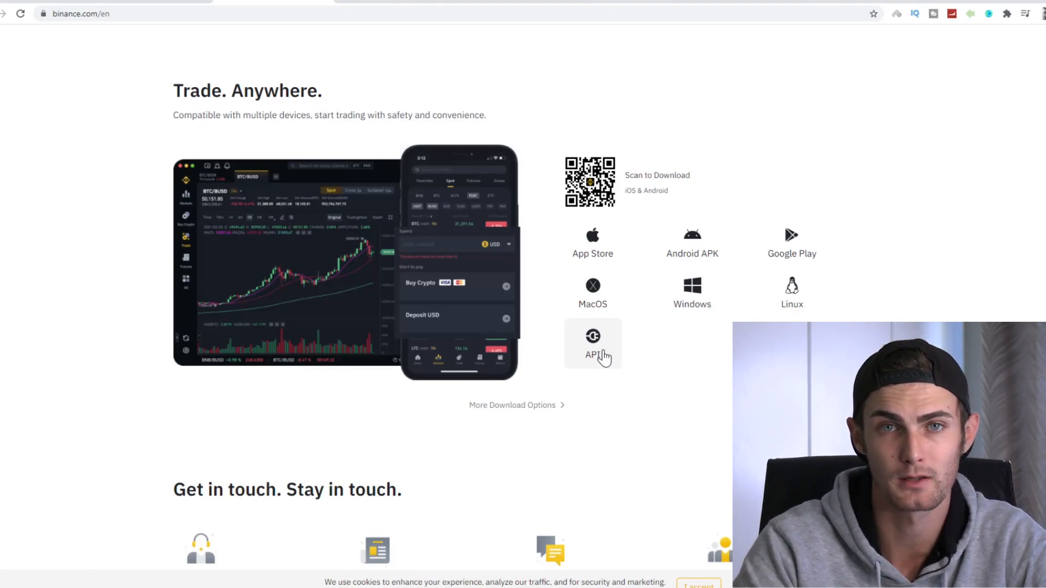
pyautogui.scroll(-3)
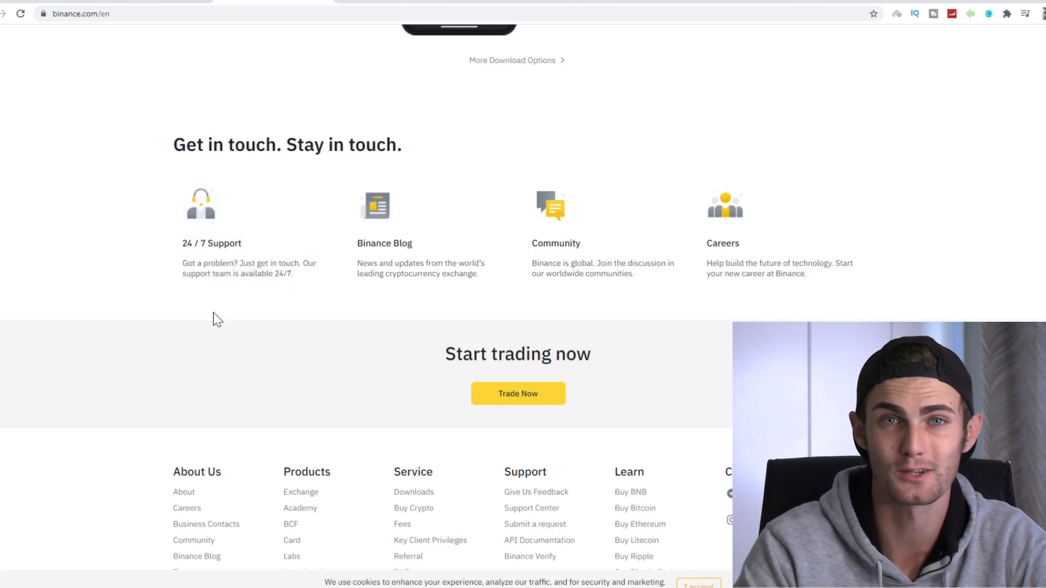
pyautogui.moveTo(298, 345)
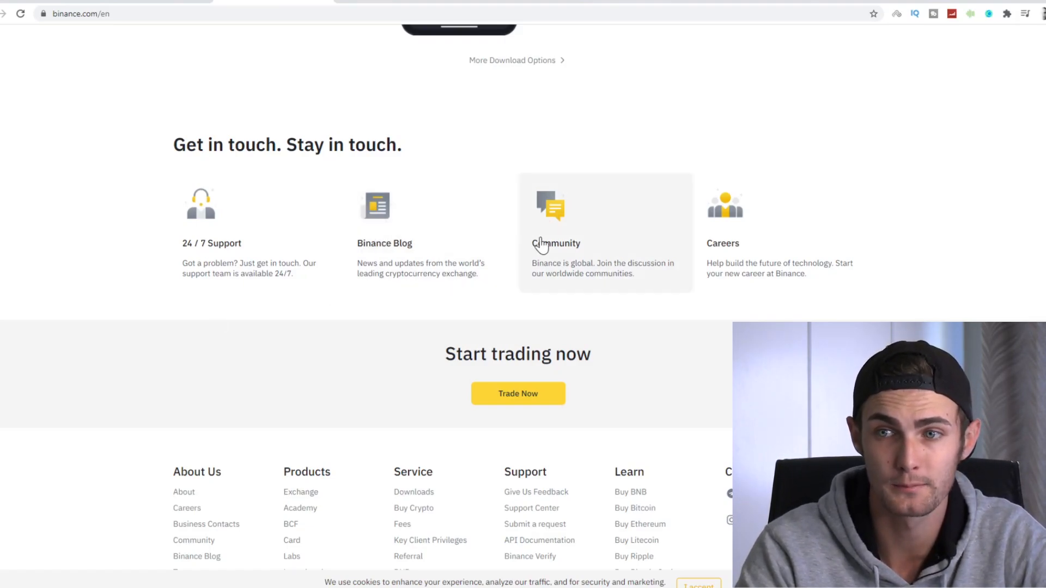
pyautogui.moveTo(499, 250)
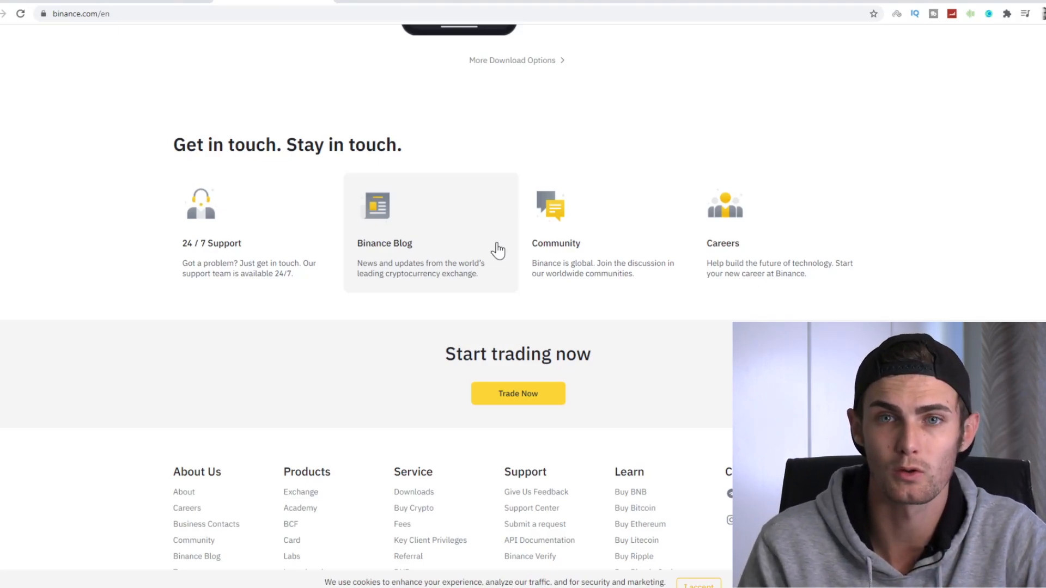
pyautogui.moveTo(734, 223)
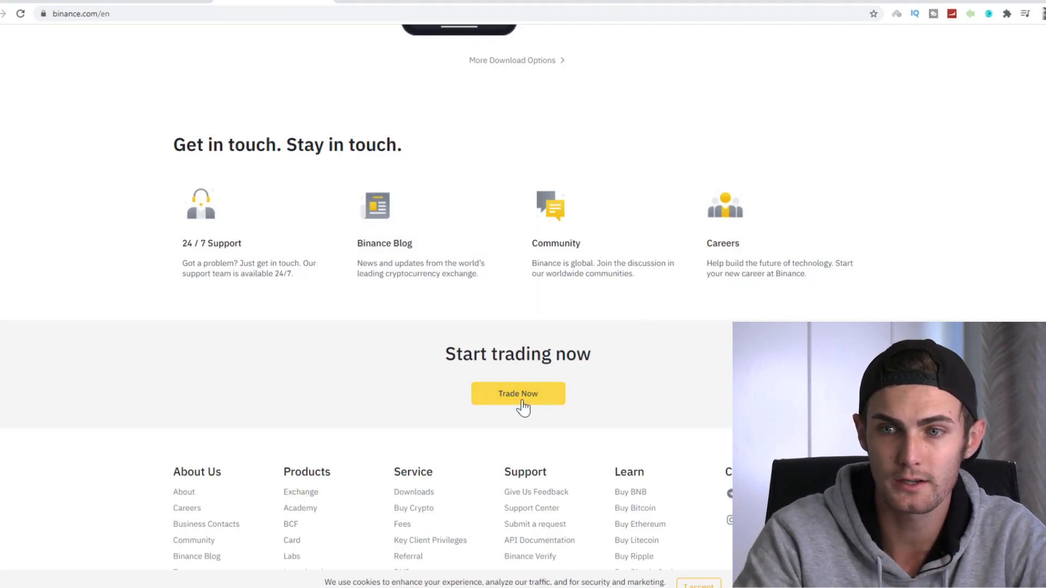
pyautogui.scroll(-3)
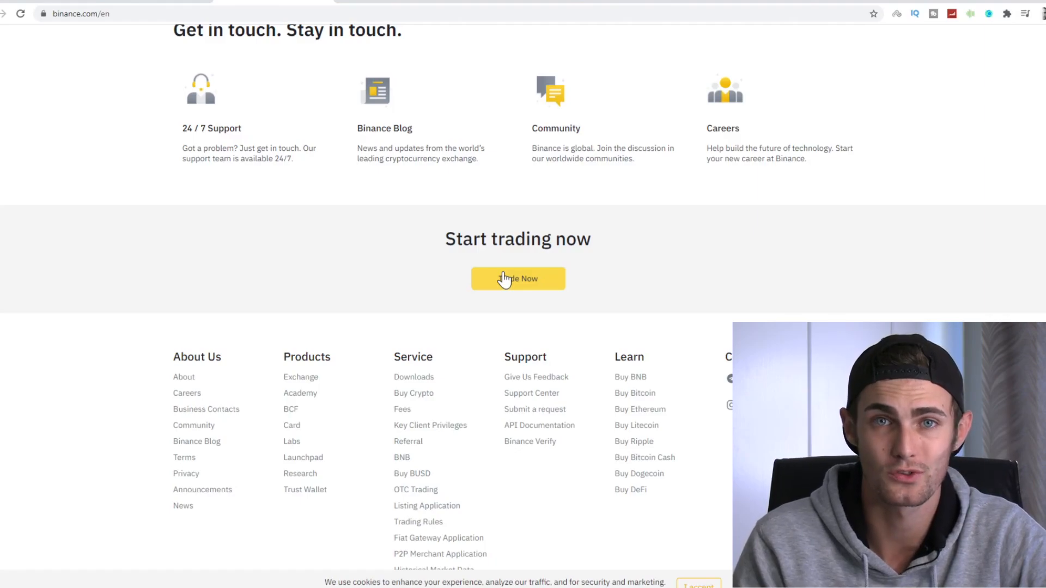
pyautogui.scroll(3)
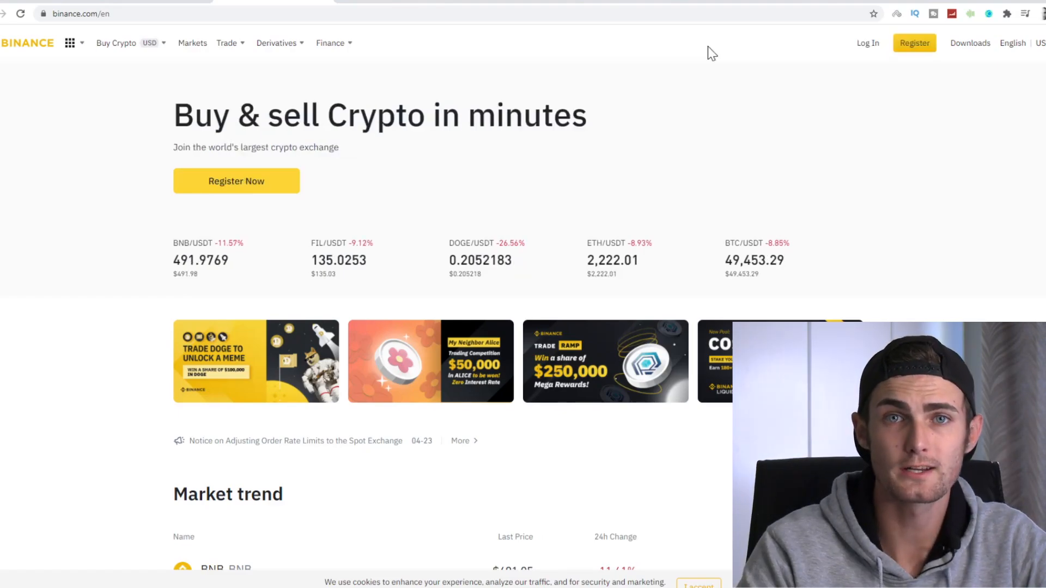
# Open the Binance Register sign-up form
pyautogui.click(914, 43)
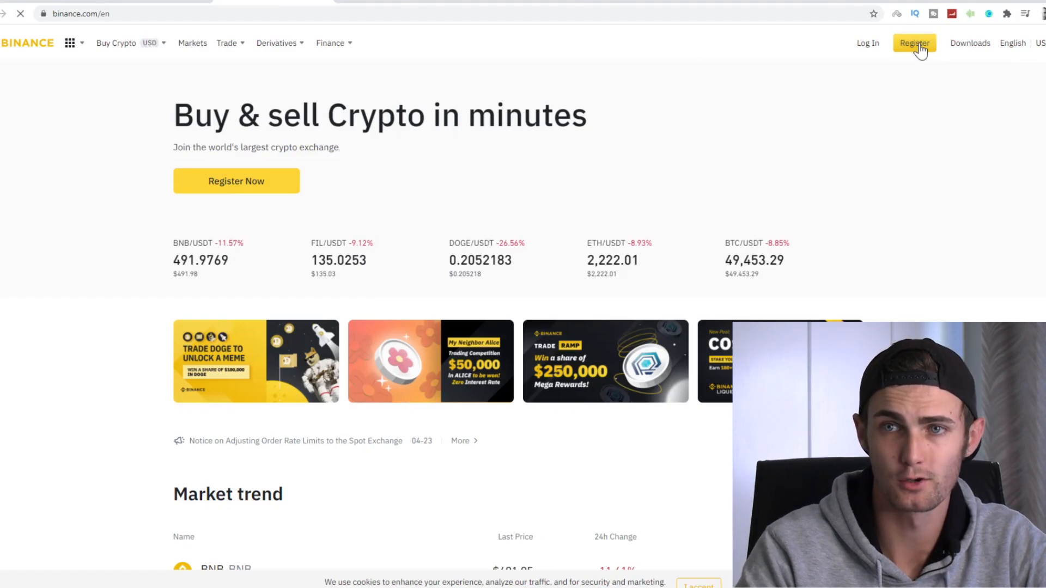
pyautogui.click(914, 42)
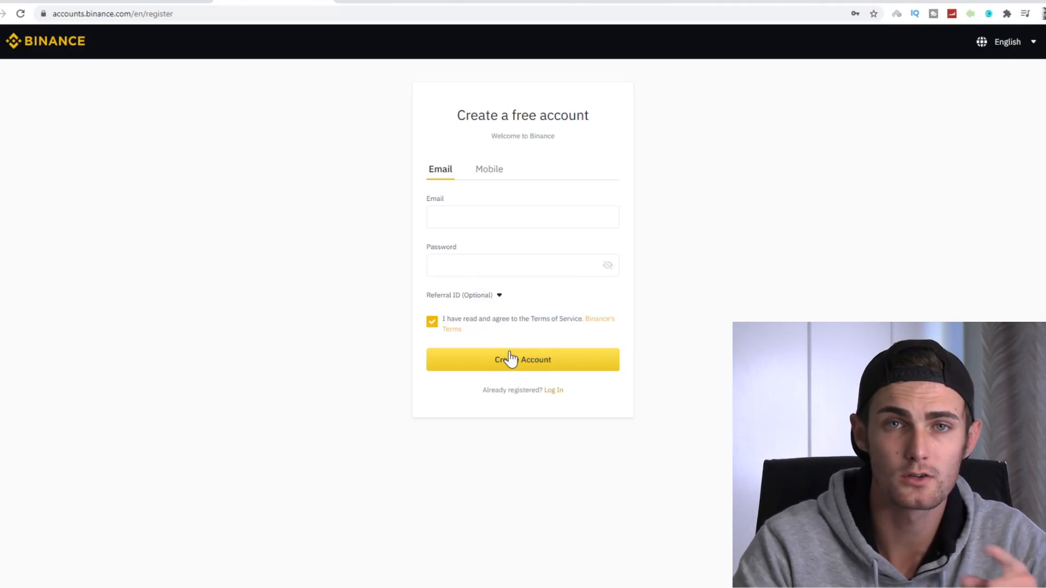
pyautogui.moveTo(520, 238)
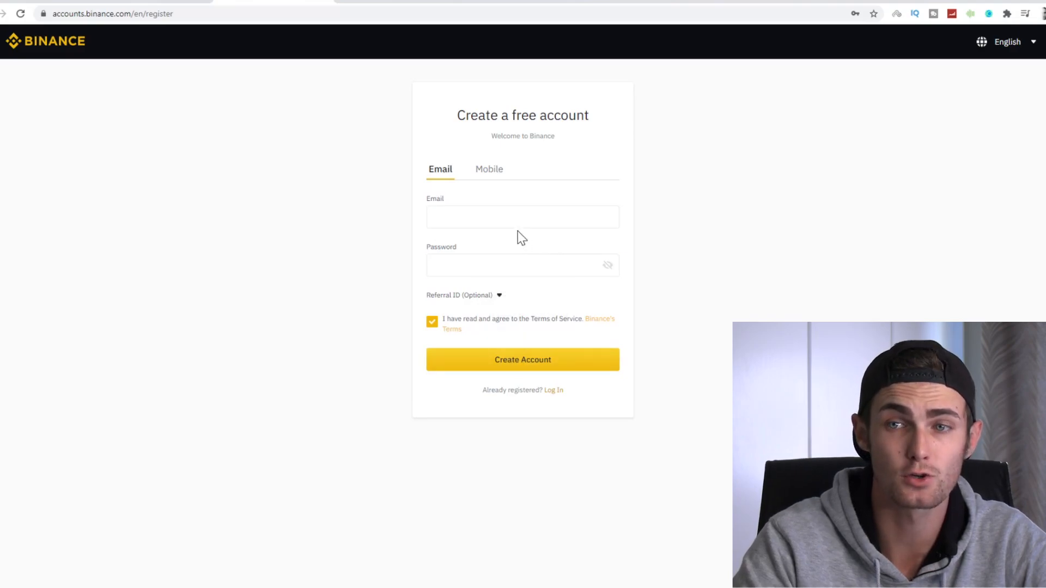
pyautogui.click(522, 217)
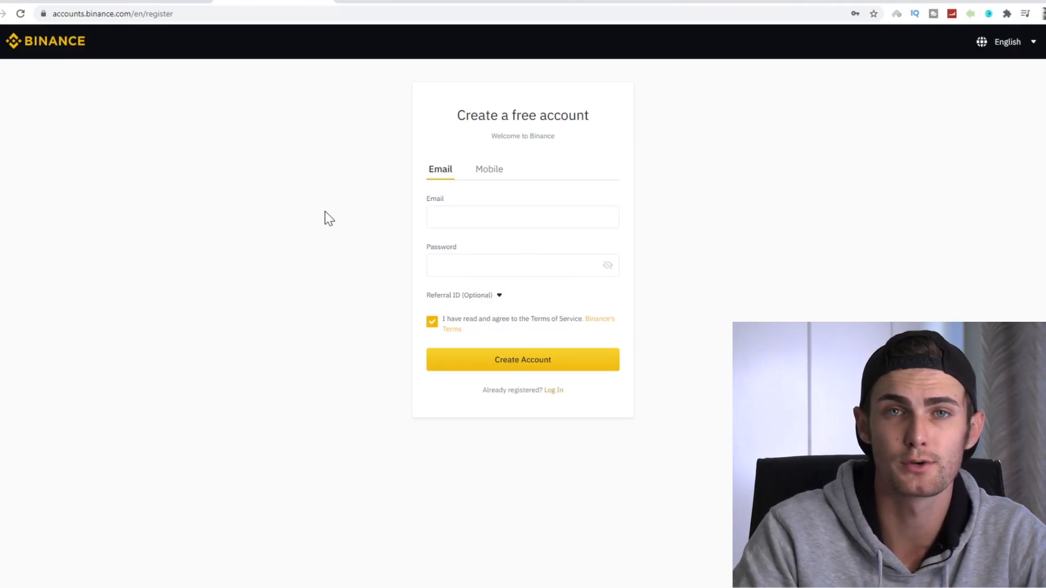
# Switch to Log In and slide the Security Verification puzzle piece into place
pyautogui.click(553, 390)
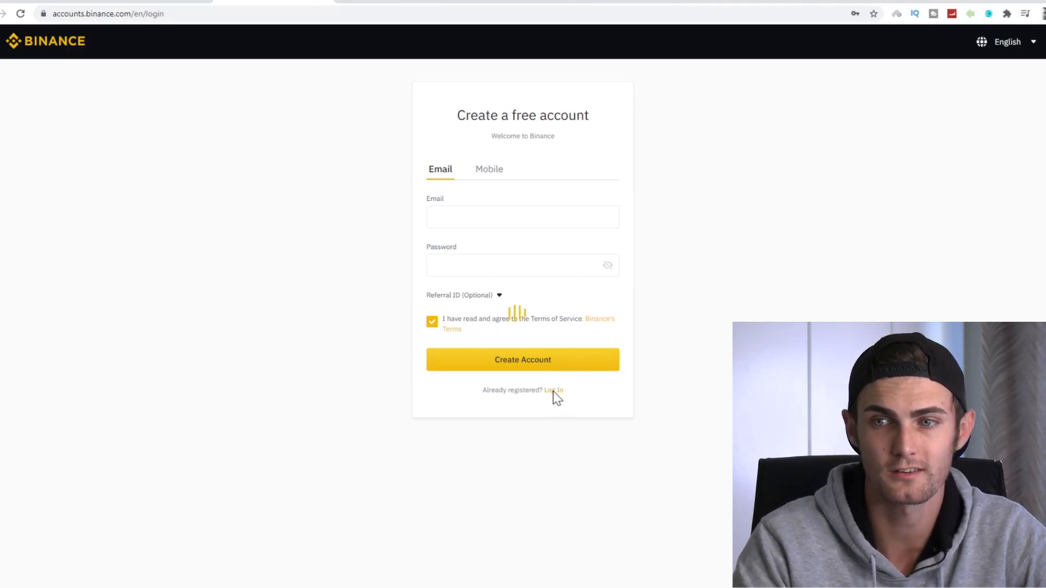
pyautogui.click(553, 389)
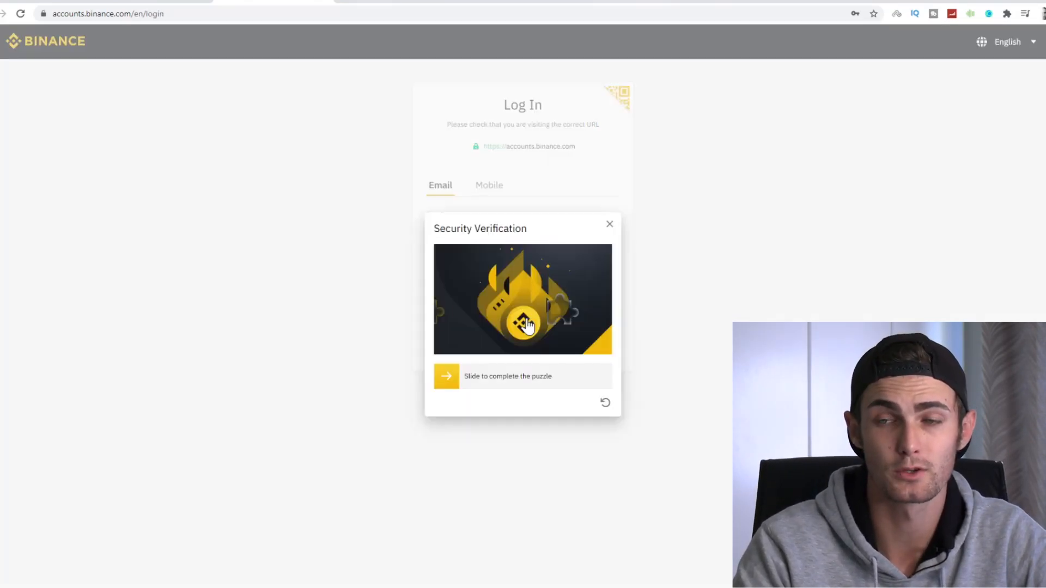
pyautogui.moveTo(445, 375); pyautogui.dragTo(560, 375)
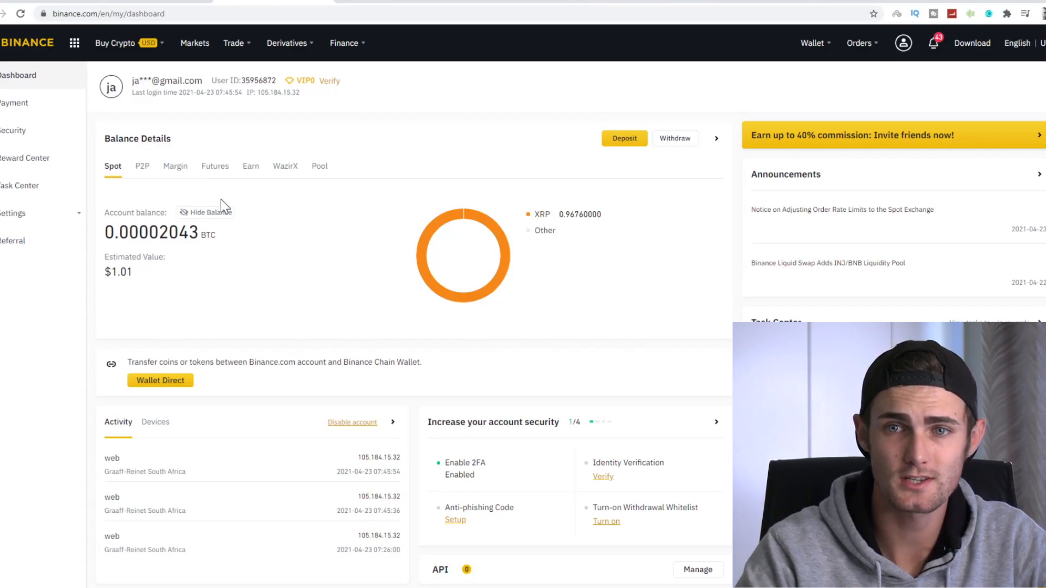
pyautogui.moveTo(243, 268)
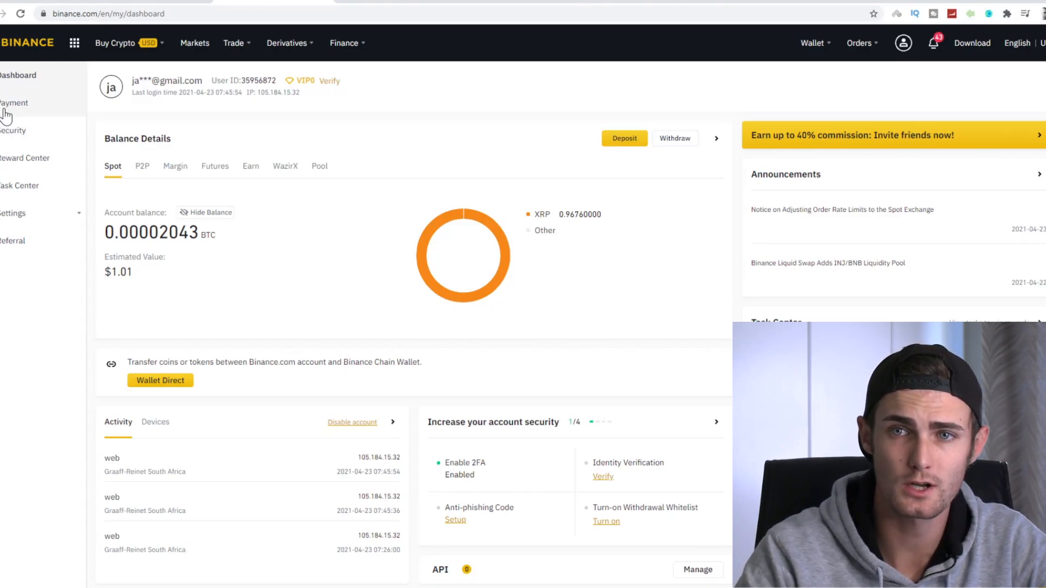
# Review the Buy Crypto and Withdraw payment settings, then open the Referral page
pyautogui.click(15, 103)
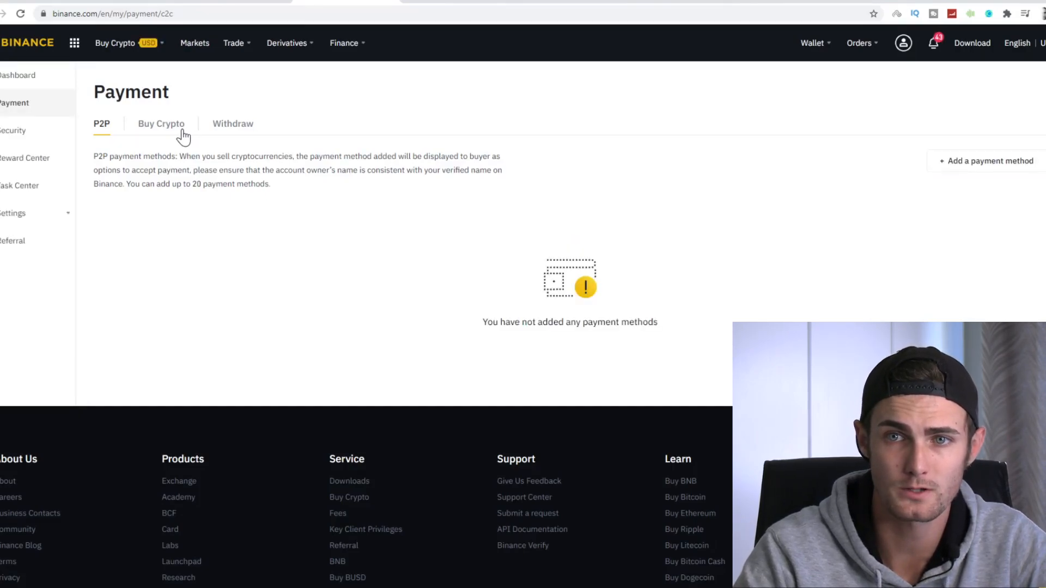
pyautogui.click(232, 123)
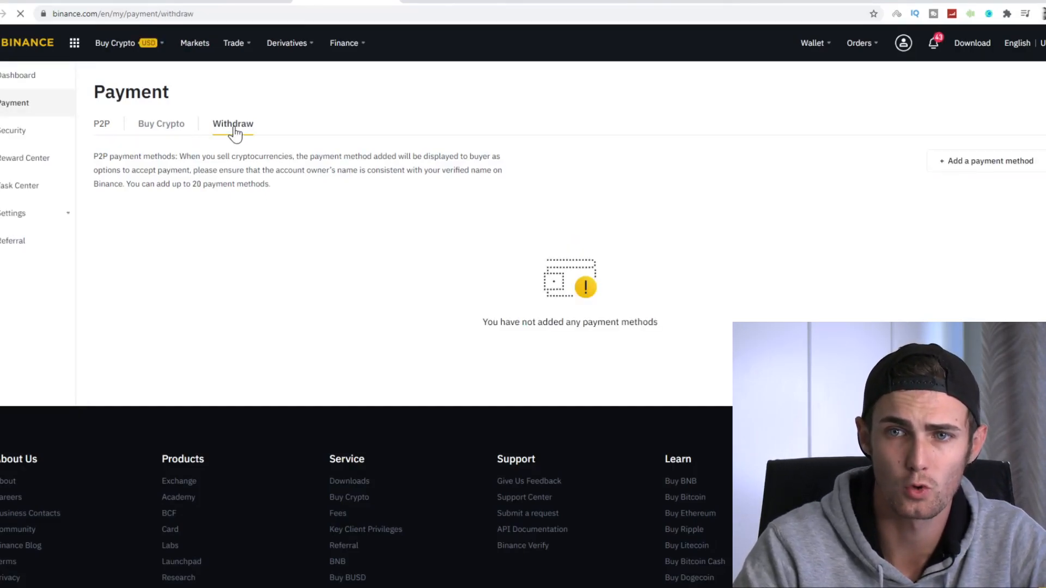
pyautogui.click(232, 124)
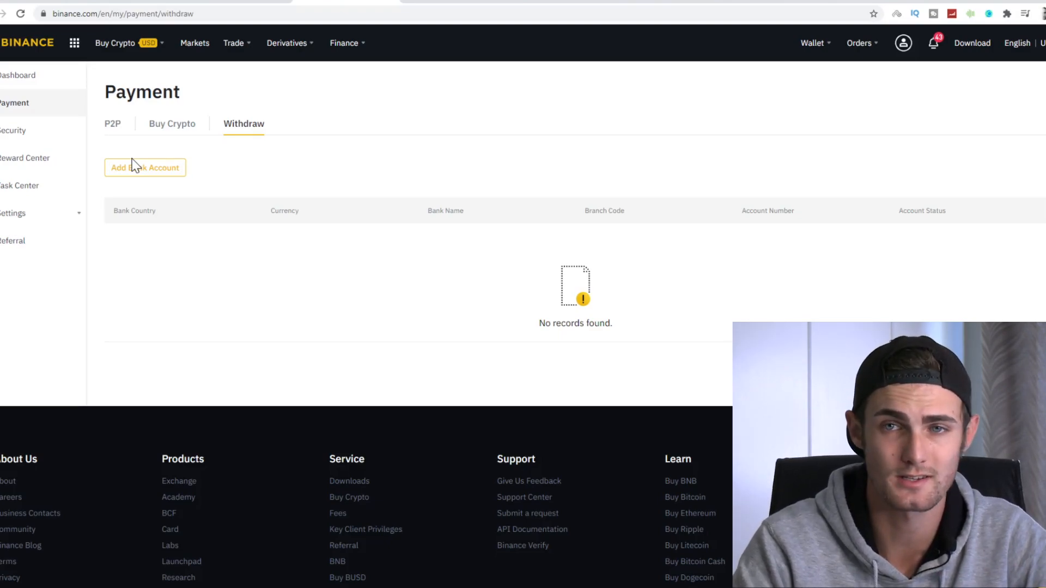
pyautogui.click(18, 74)
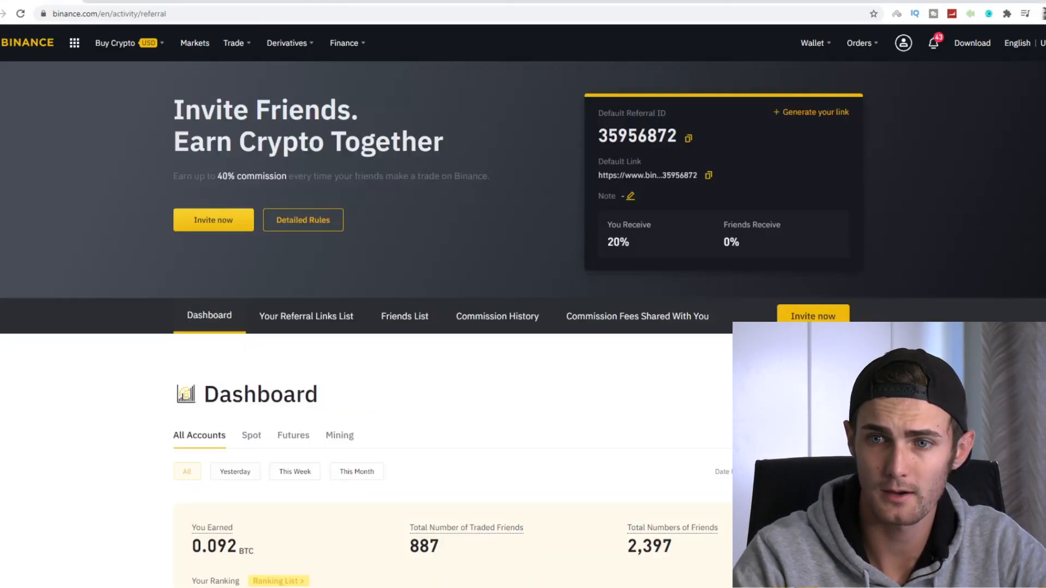
pyautogui.scroll(-3)
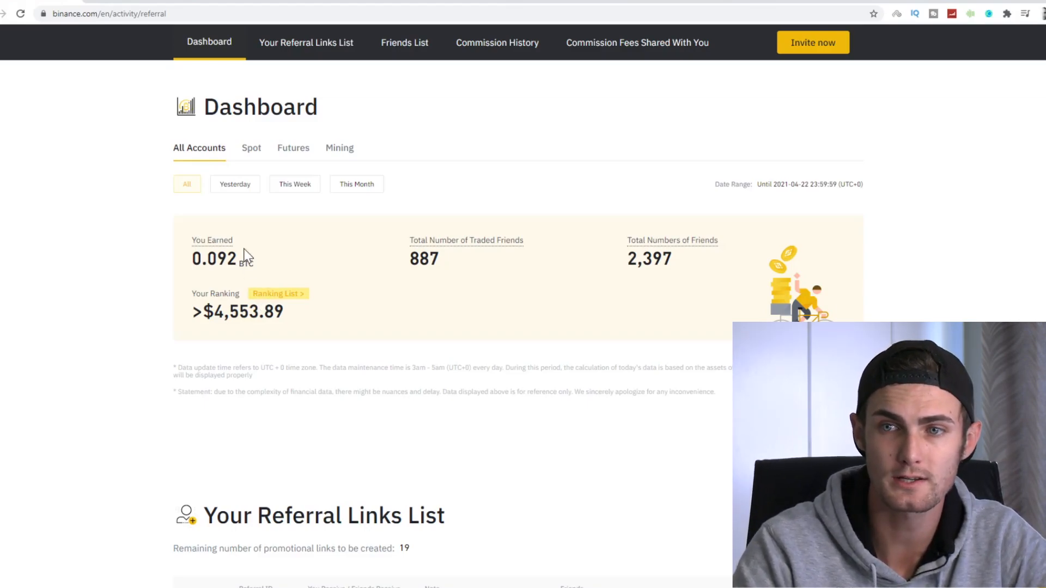
pyautogui.moveTo(447, 267)
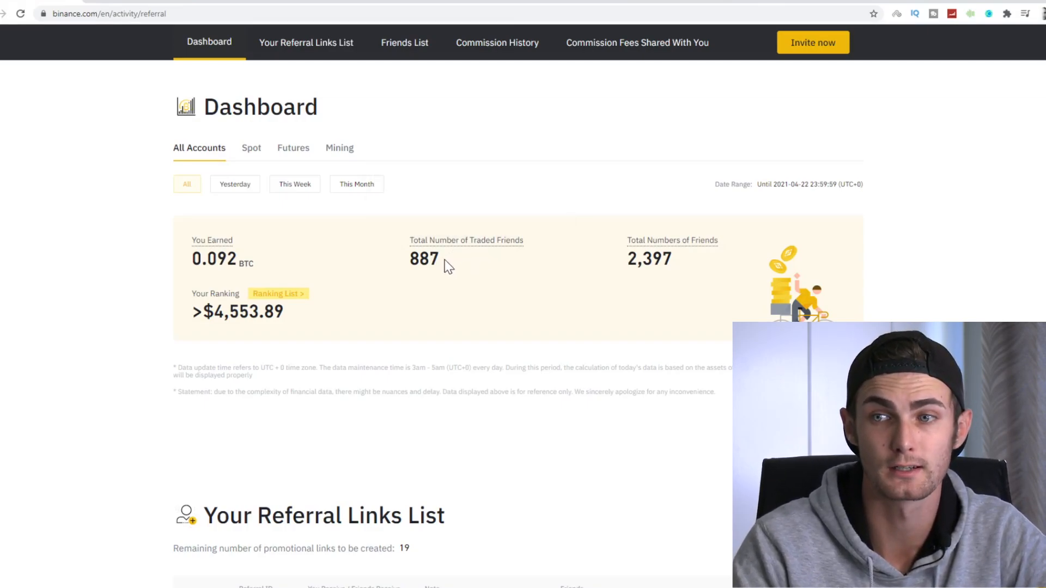
pyautogui.moveTo(625, 269)
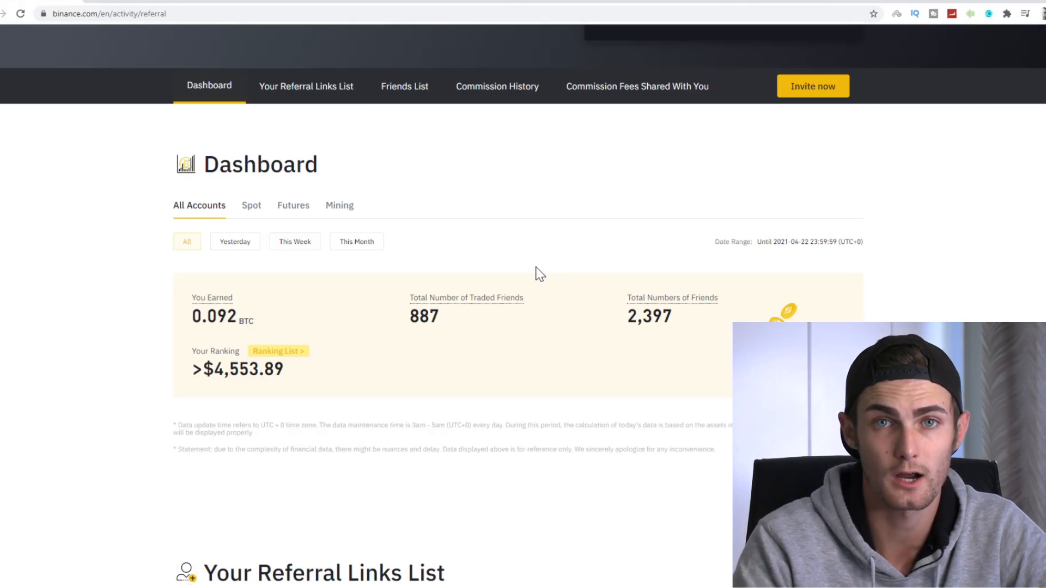
pyautogui.moveTo(526, 291)
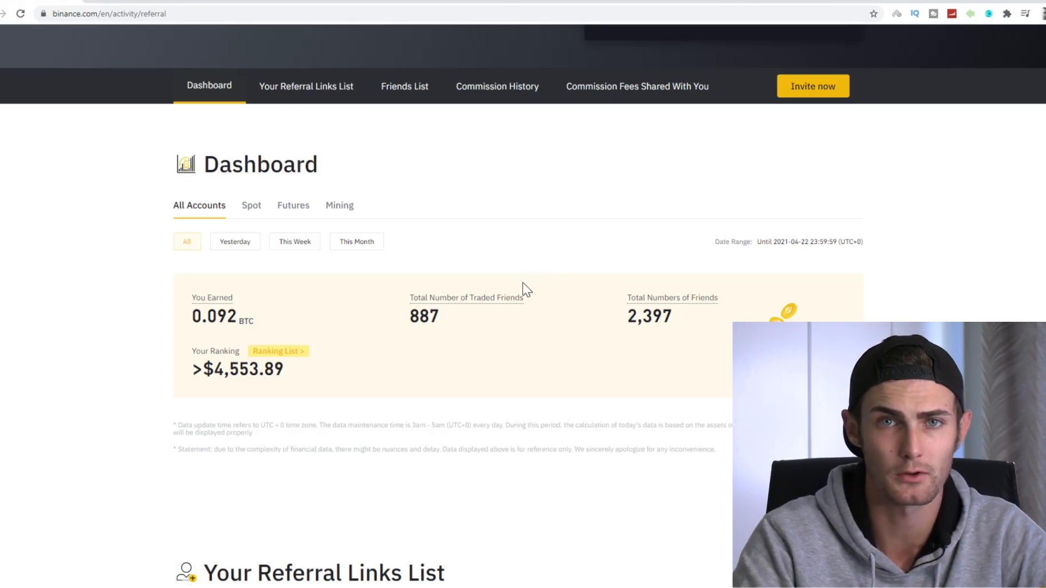
pyautogui.moveTo(594, 350)
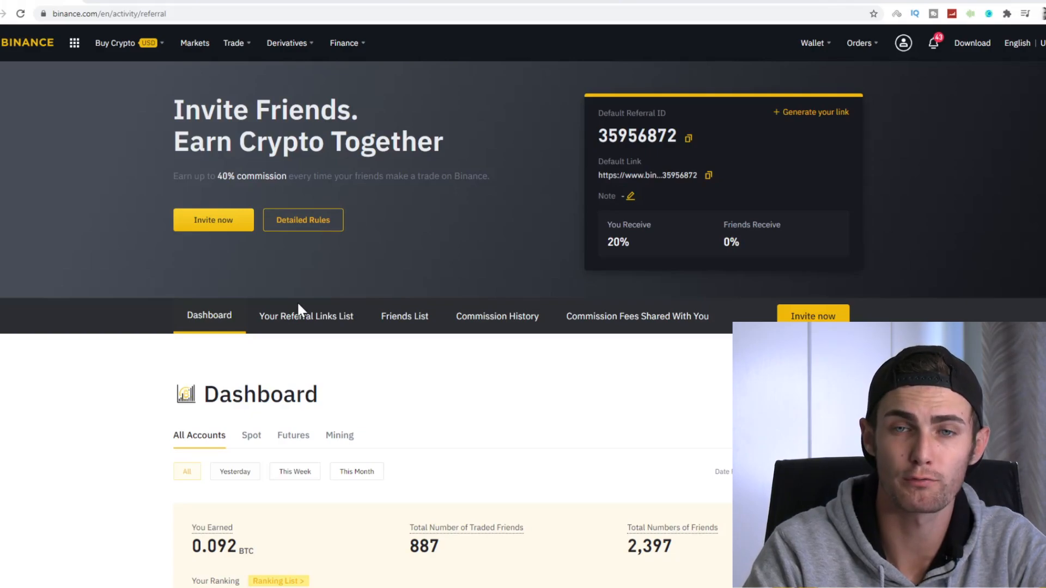
pyautogui.scroll(-3)
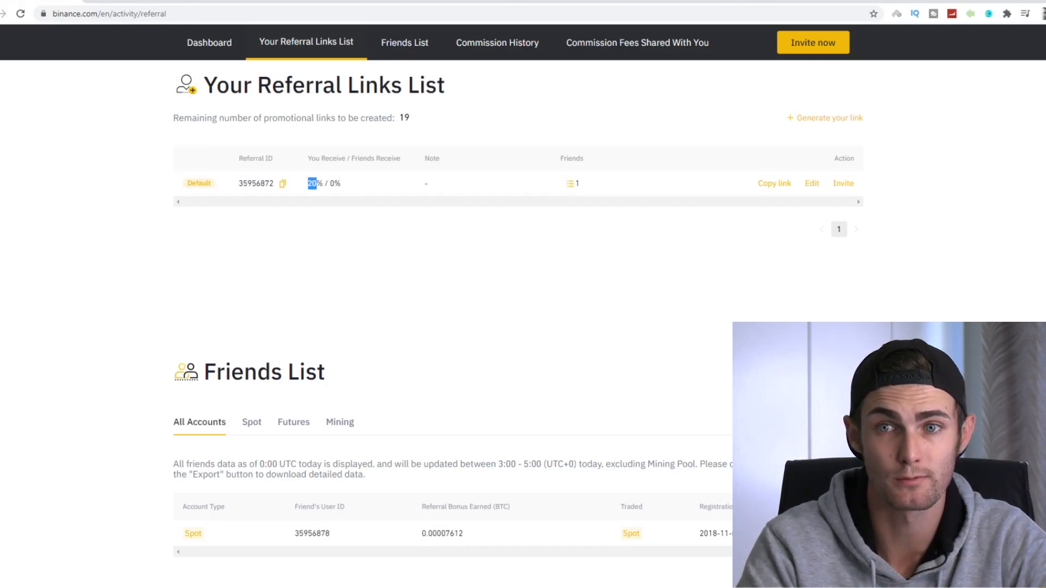
pyautogui.moveTo(296, 201)
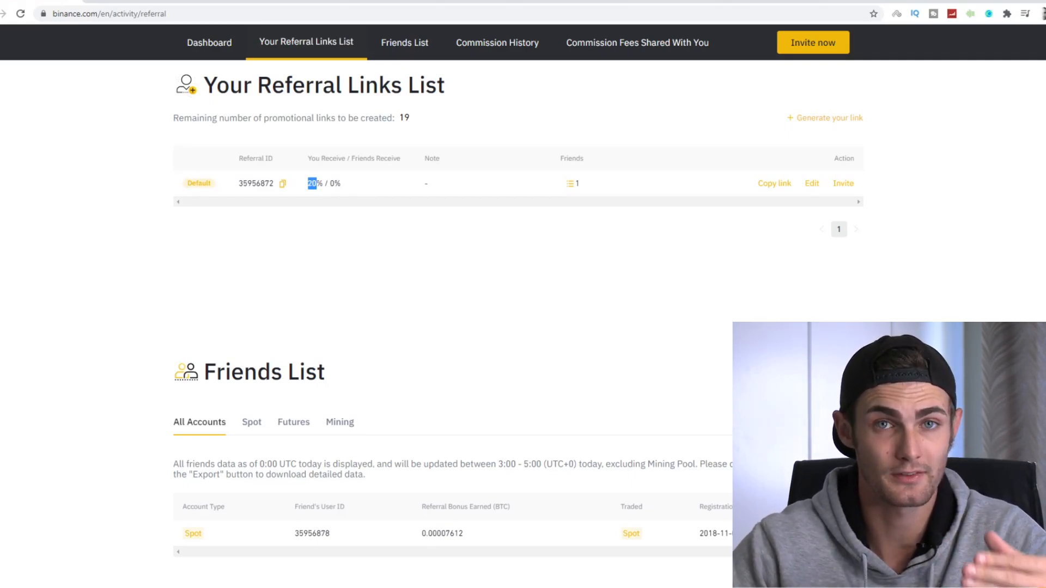
# Generate a 20% / 0% referral link after trying 5% and 10% kickbacks, then copy it
pyautogui.click(827, 118)
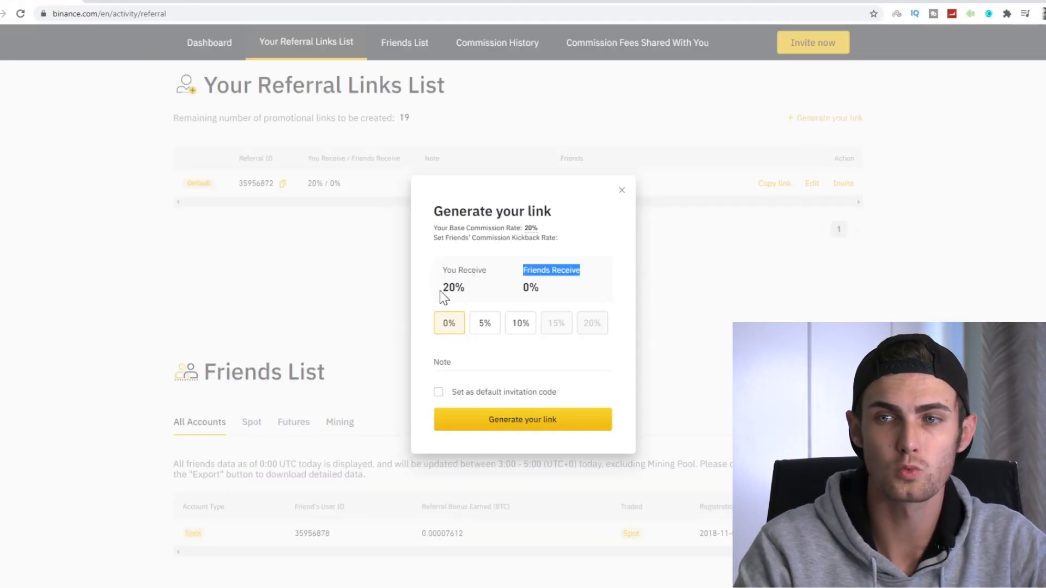
pyautogui.click(484, 322)
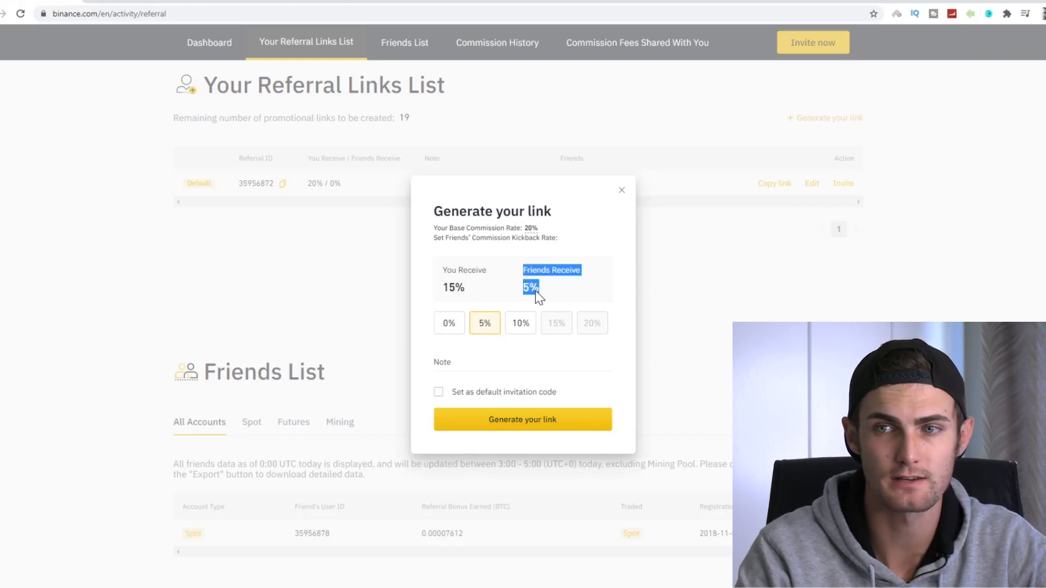
pyautogui.click(520, 323)
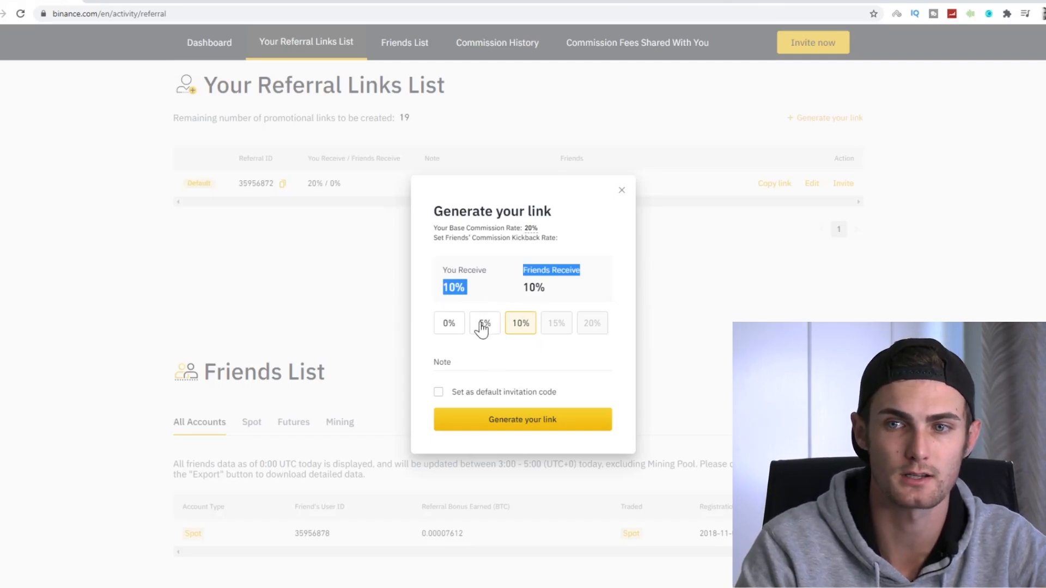
pyautogui.click(448, 323)
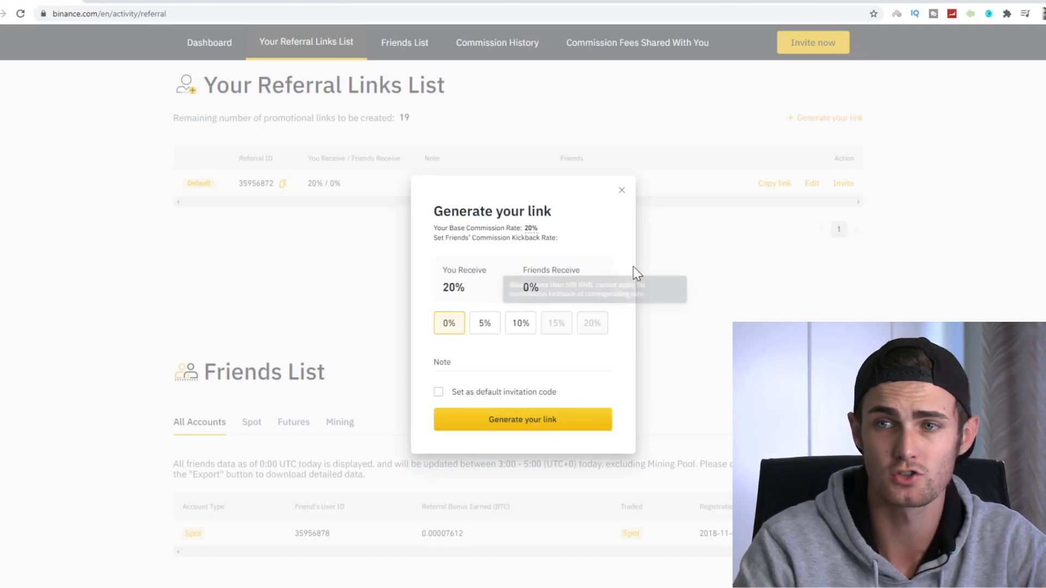
pyautogui.click(523, 419)
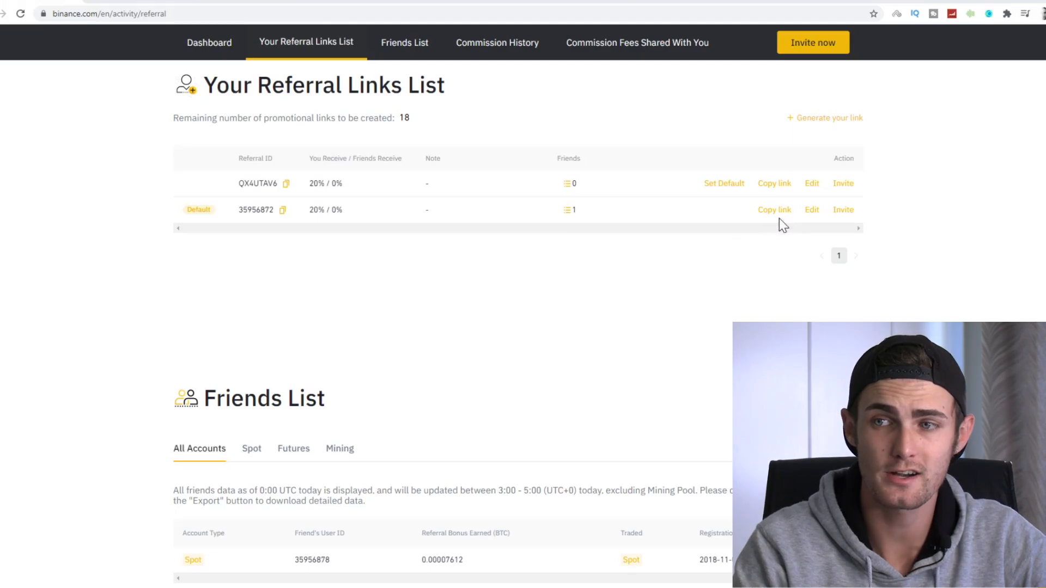
pyautogui.click(774, 210)
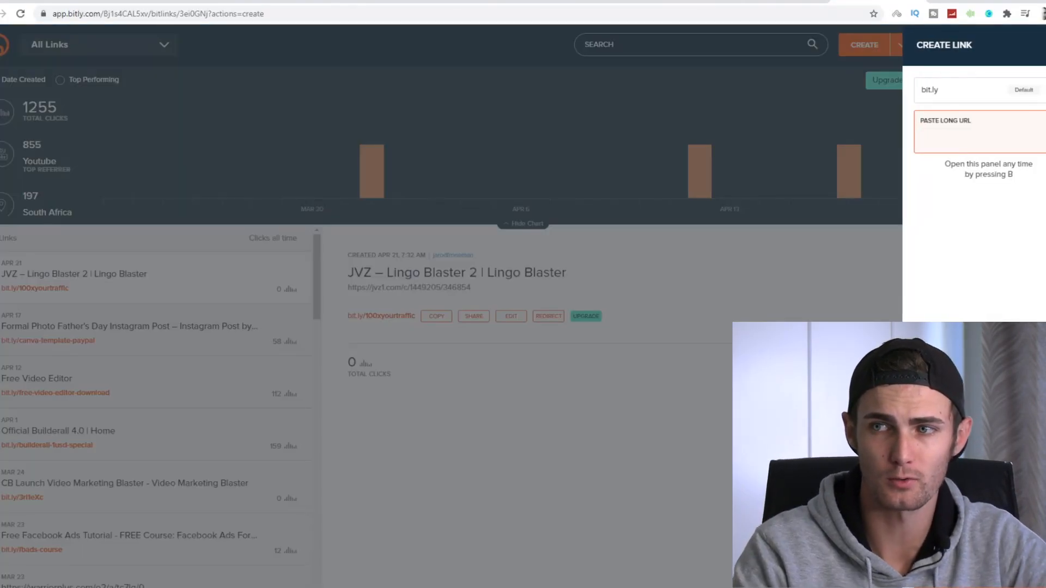
# Shorten the register?ref=35956872 URL in Bitly with back-half 'tradecryptoplatform'
pyautogui.write('https://www.binance.com/en/register?ref=35956872')
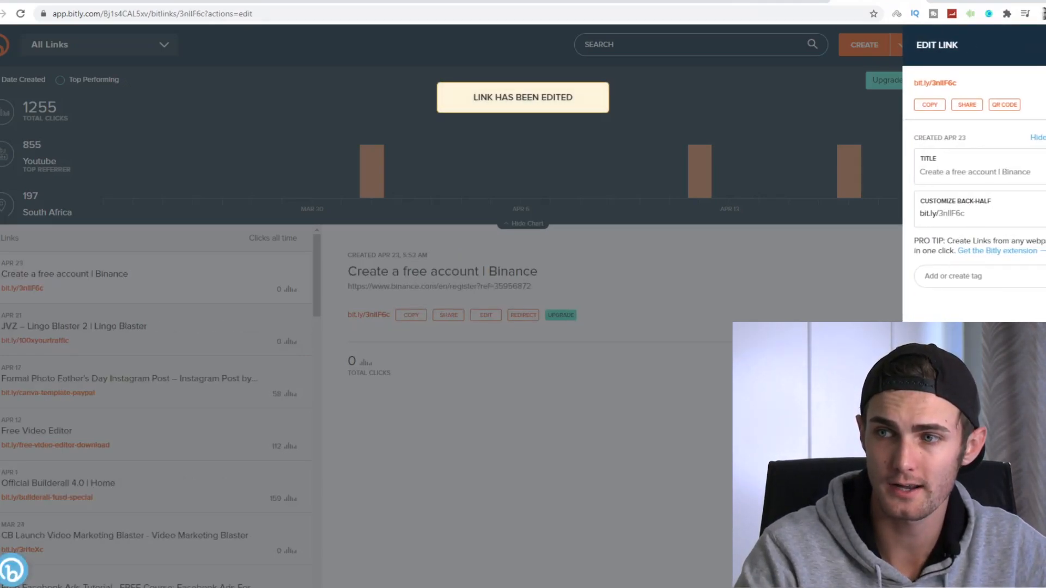
pyautogui.write('ti')
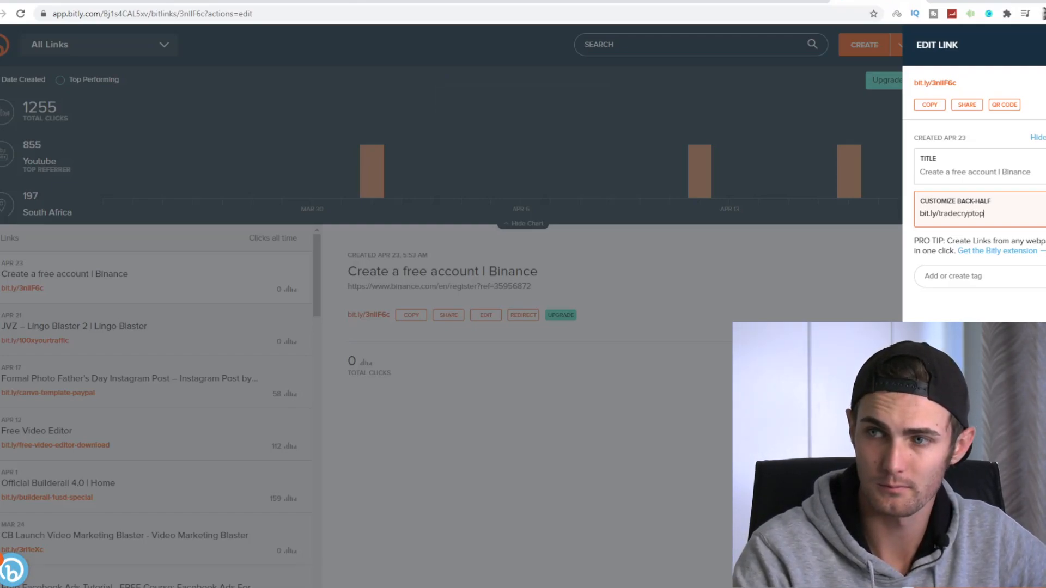
pyautogui.write('latform')
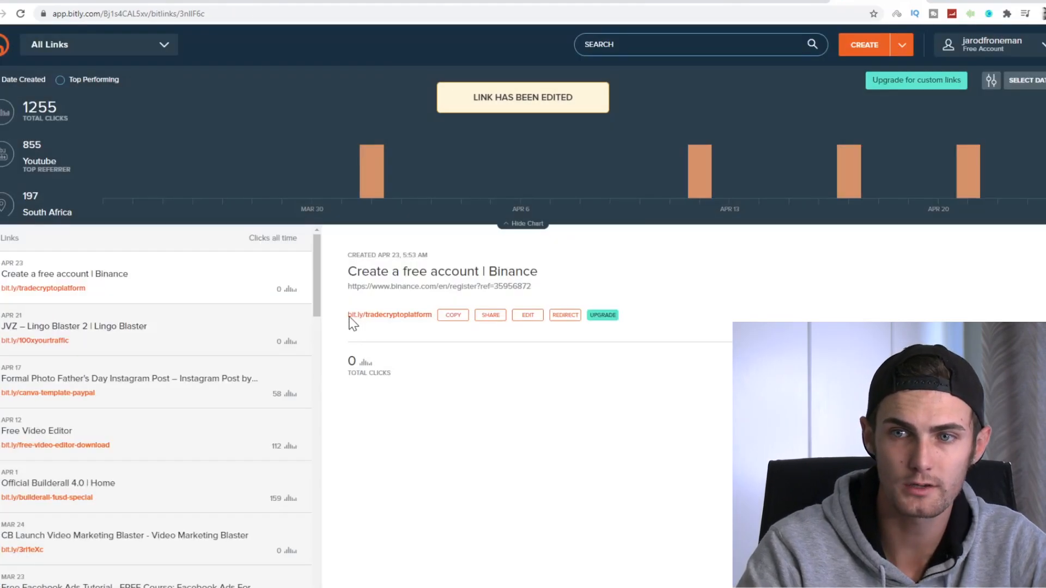
pyautogui.doubleClick(389, 314)
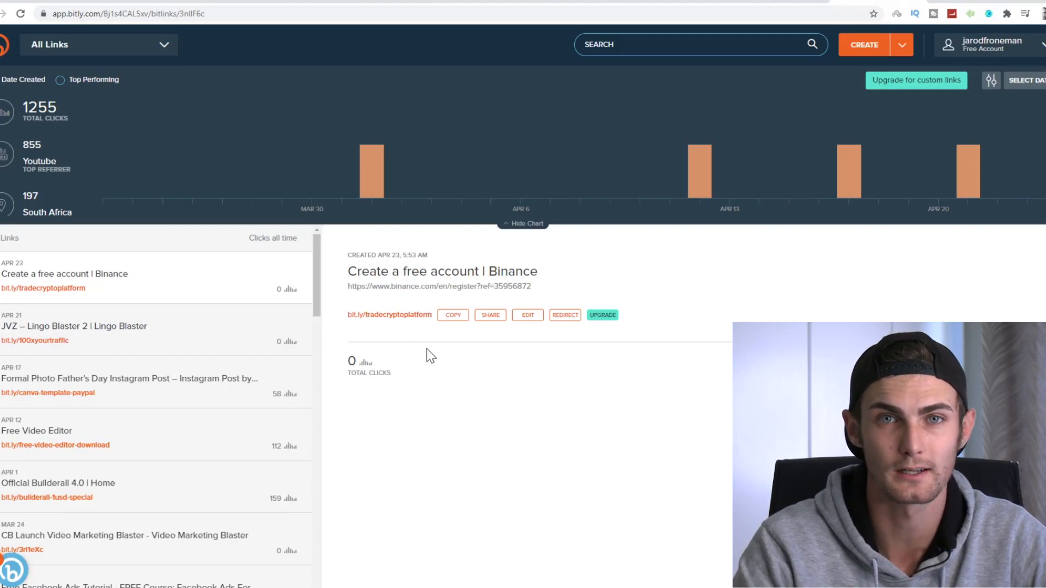
pyautogui.moveTo(392, 93)
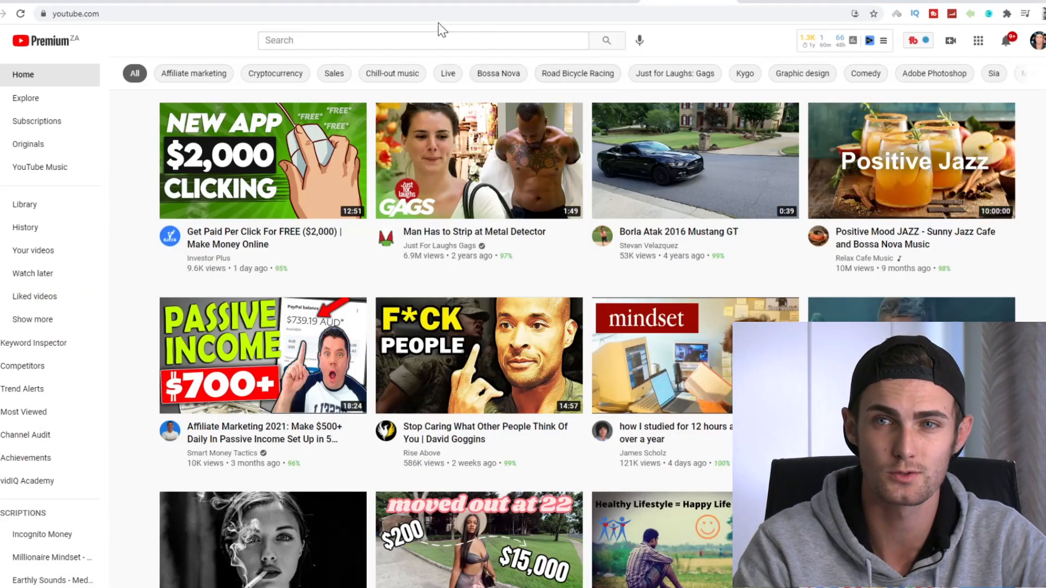
# Type 'how to buy bitcoin' into the YouTube search bar
pyautogui.click(421, 39)
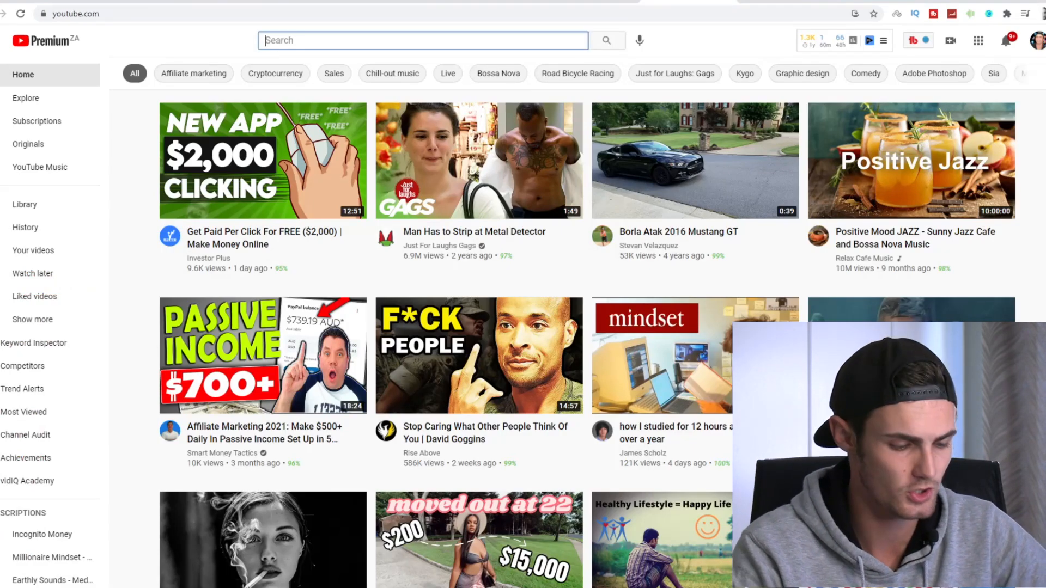
pyautogui.write('how to buy b')
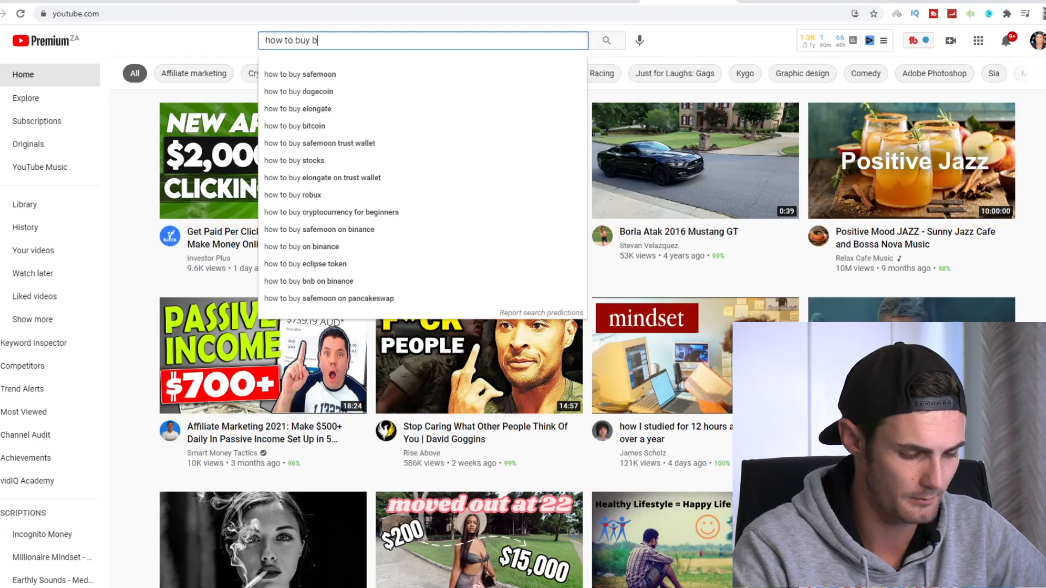
pyautogui.write('itc')
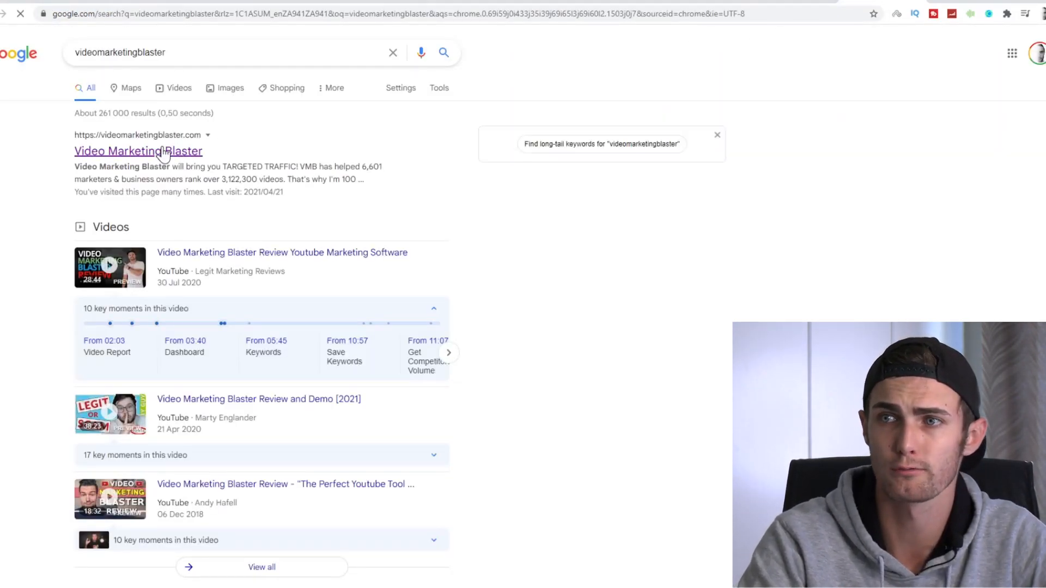
# Open the top Video Marketing Blaster result from the Google results
pyautogui.click(137, 151)
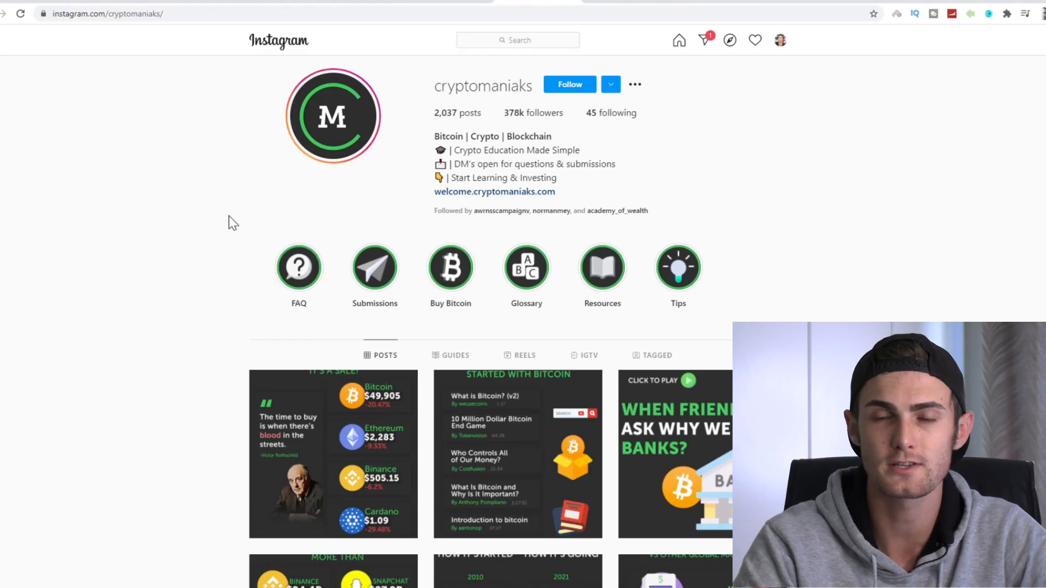
pyautogui.moveTo(228, 193)
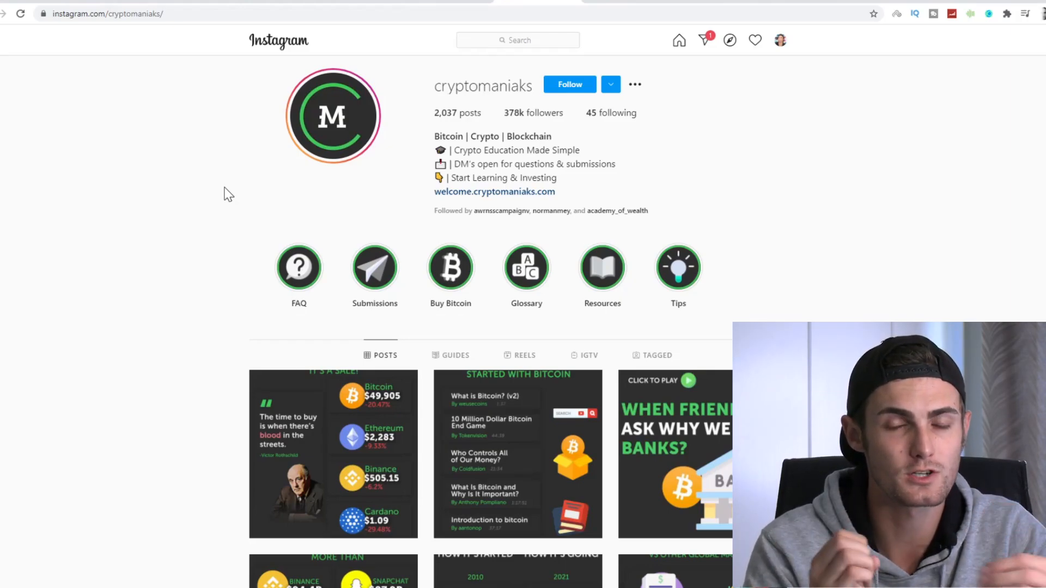
pyautogui.scroll(-3)
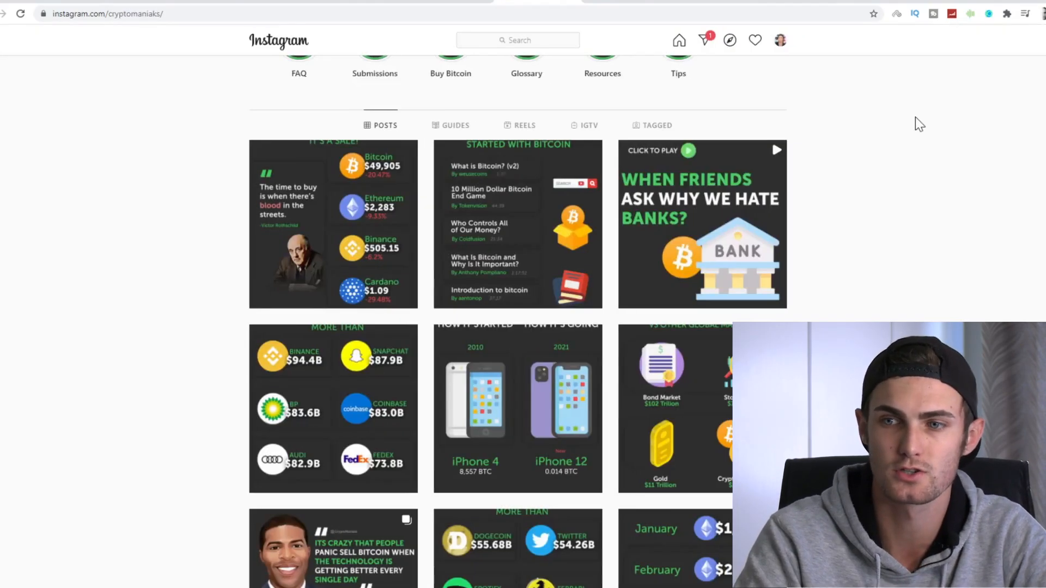
pyautogui.scroll(-3)
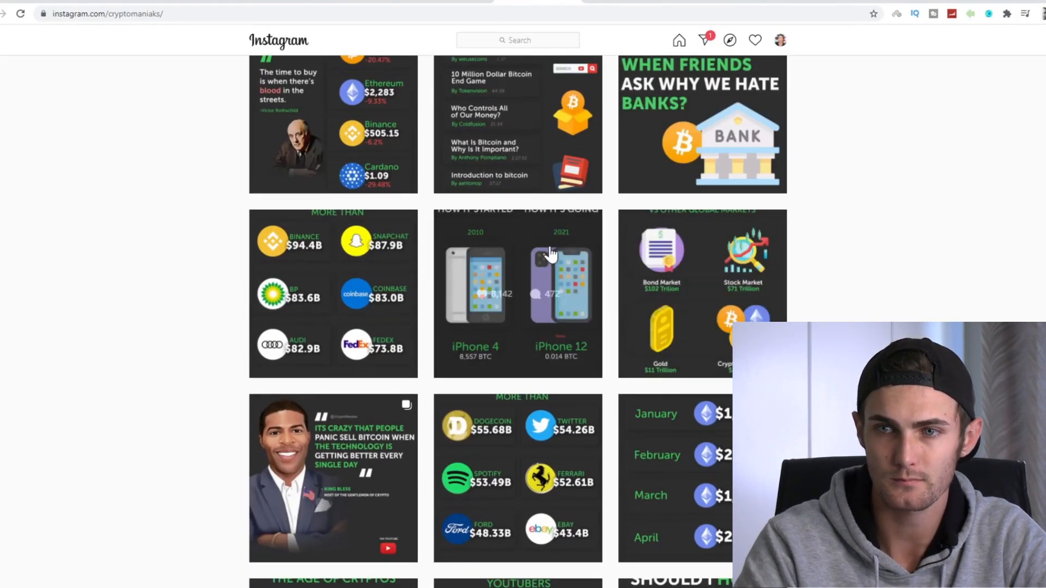
pyautogui.click(518, 294)
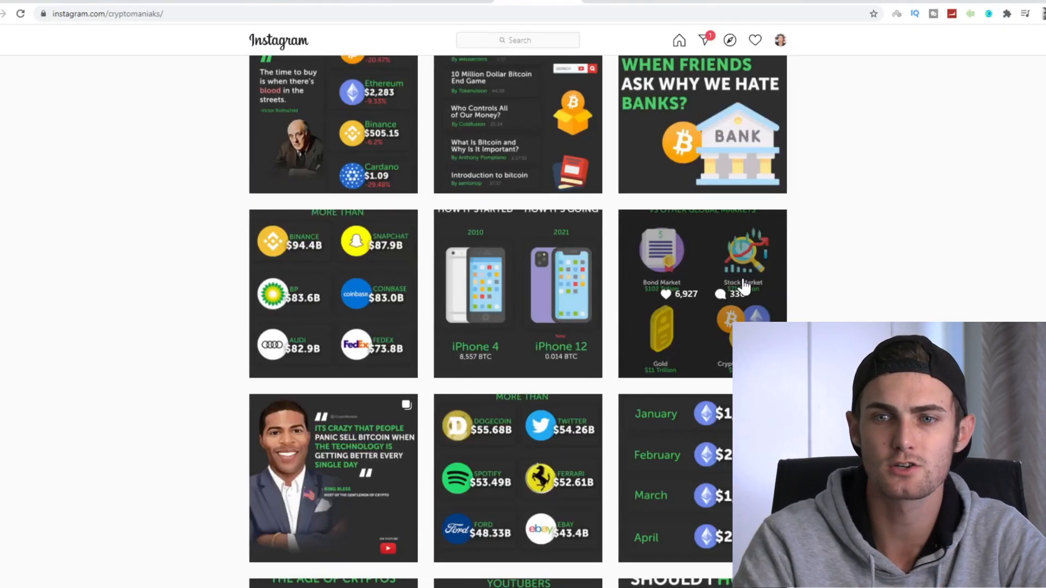
pyautogui.scroll(-3)
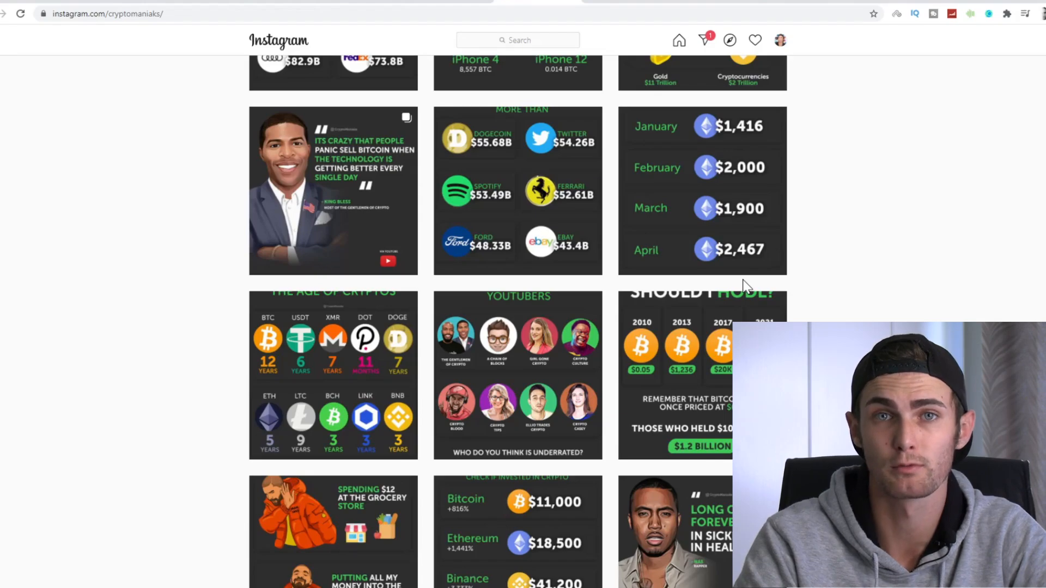
pyautogui.scroll(3)
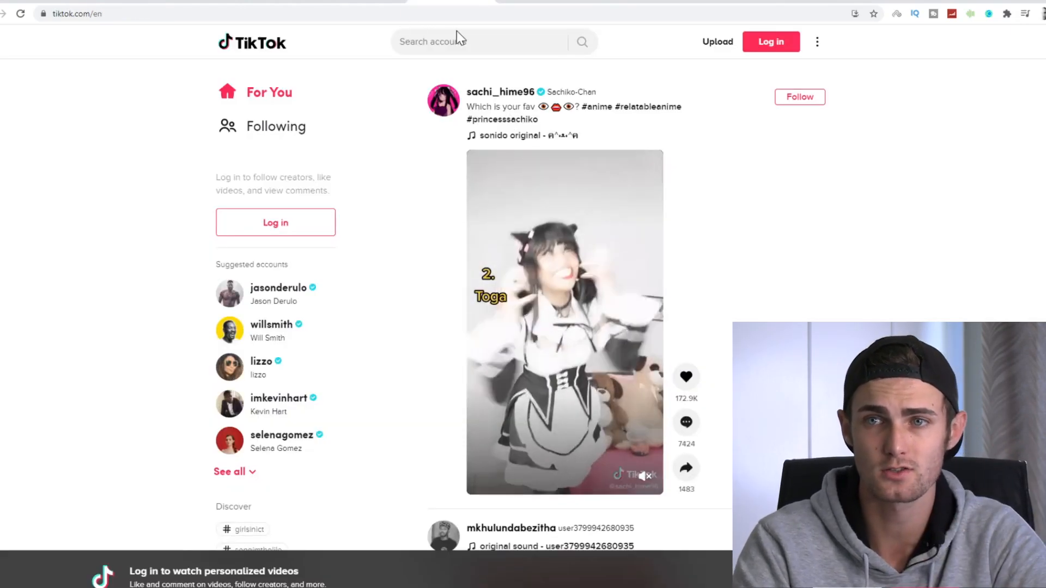
# Search TikTok for 'crypto', open the cryptomasun profile and scroll its Videos grid
pyautogui.write('crypto')
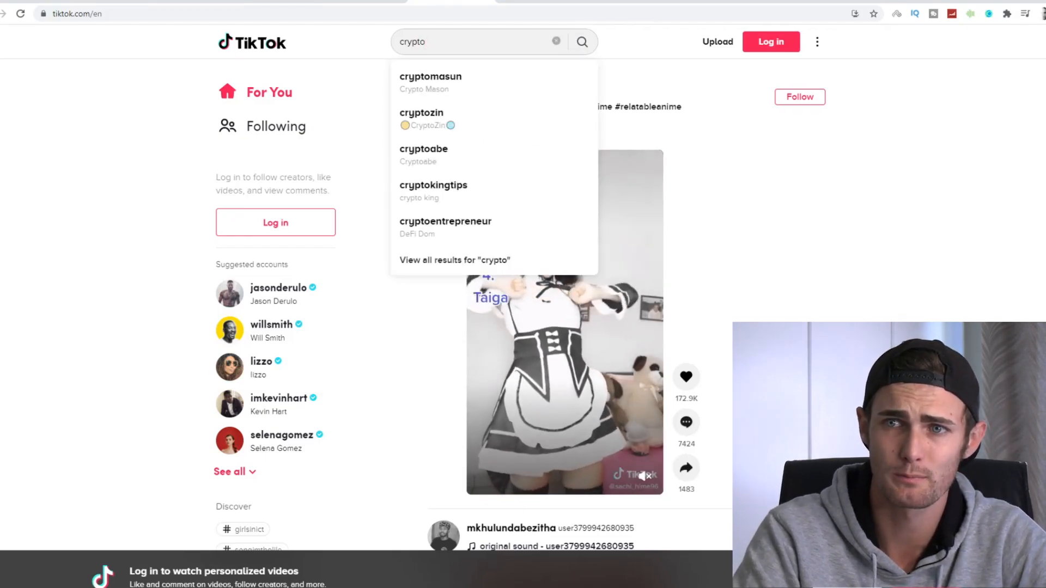
pyautogui.click(431, 82)
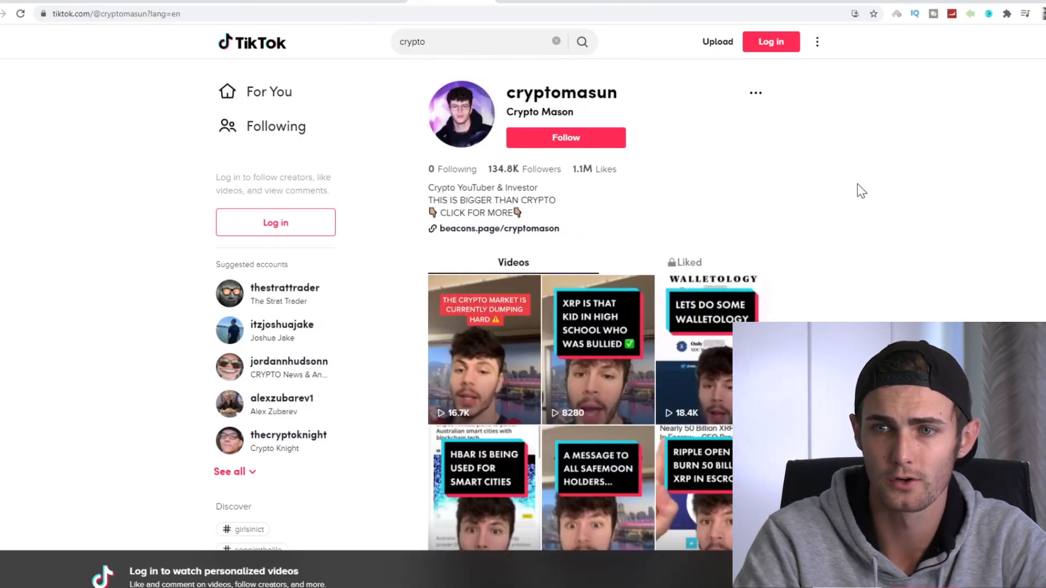
pyautogui.scroll(-3)
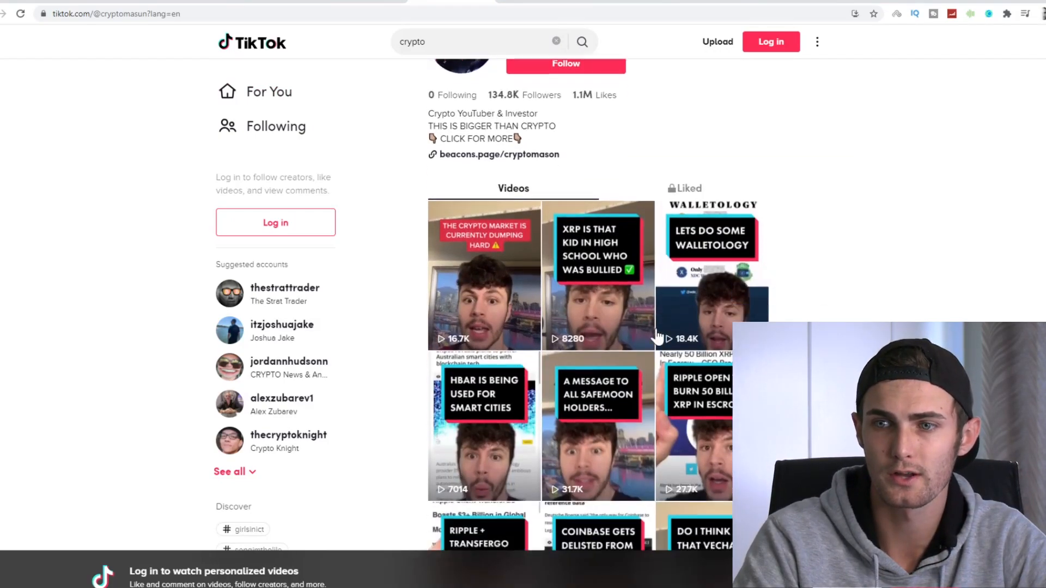
pyautogui.scroll(-3)
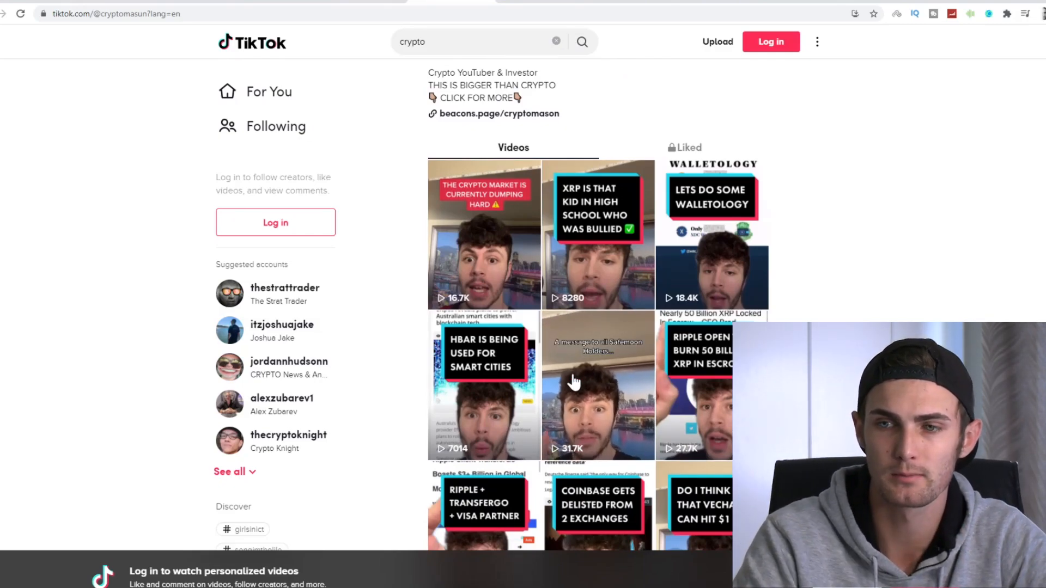
pyautogui.scroll(-3)
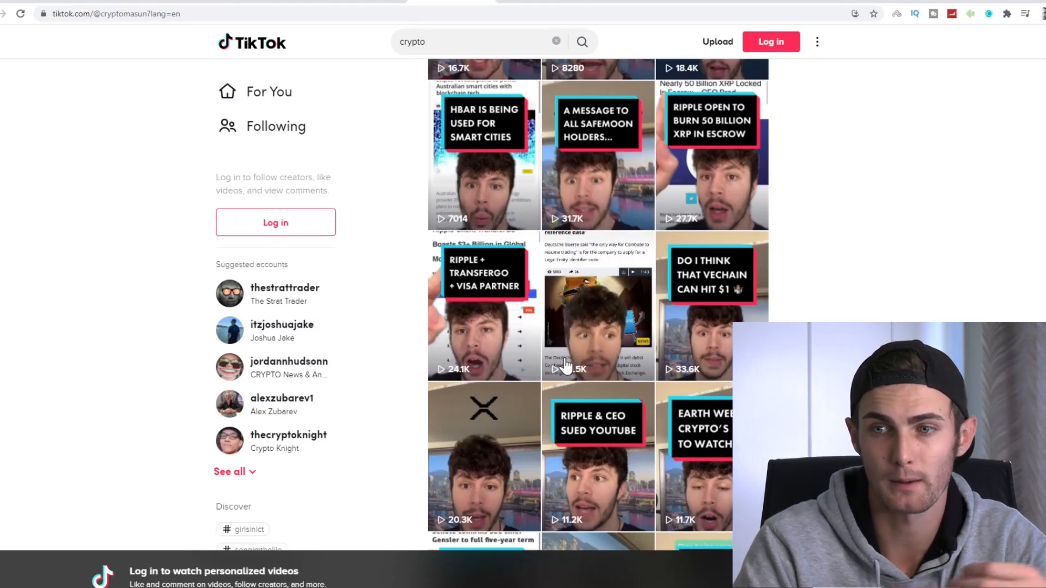
pyautogui.scroll(-3)
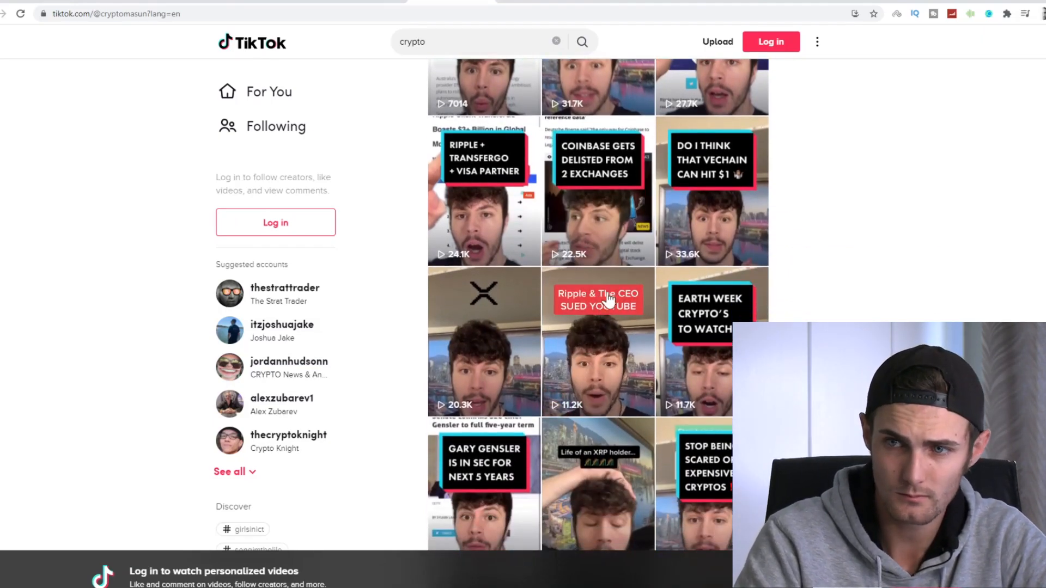
pyautogui.scroll(-3)
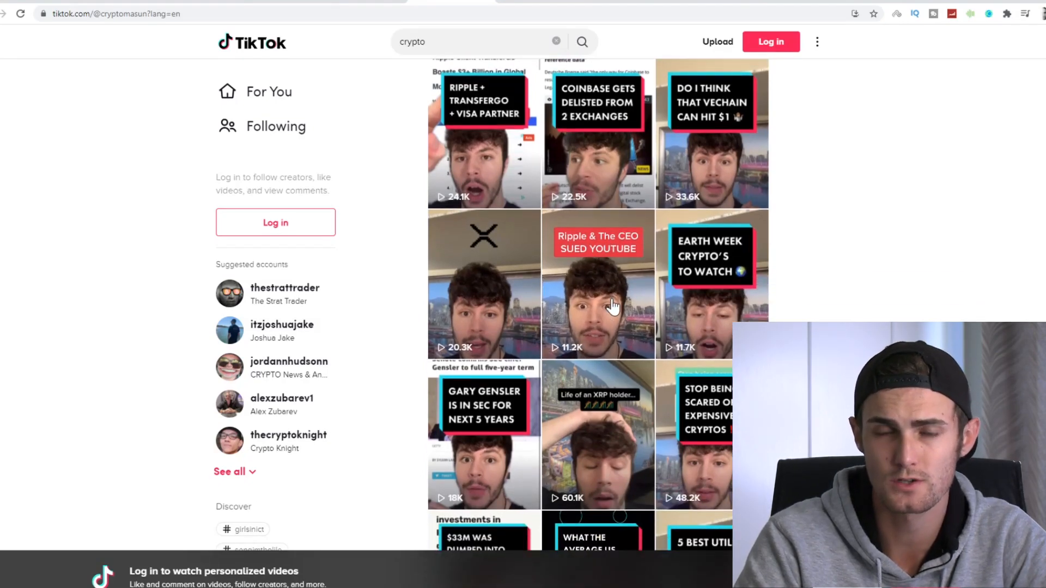
pyautogui.scroll(-3)
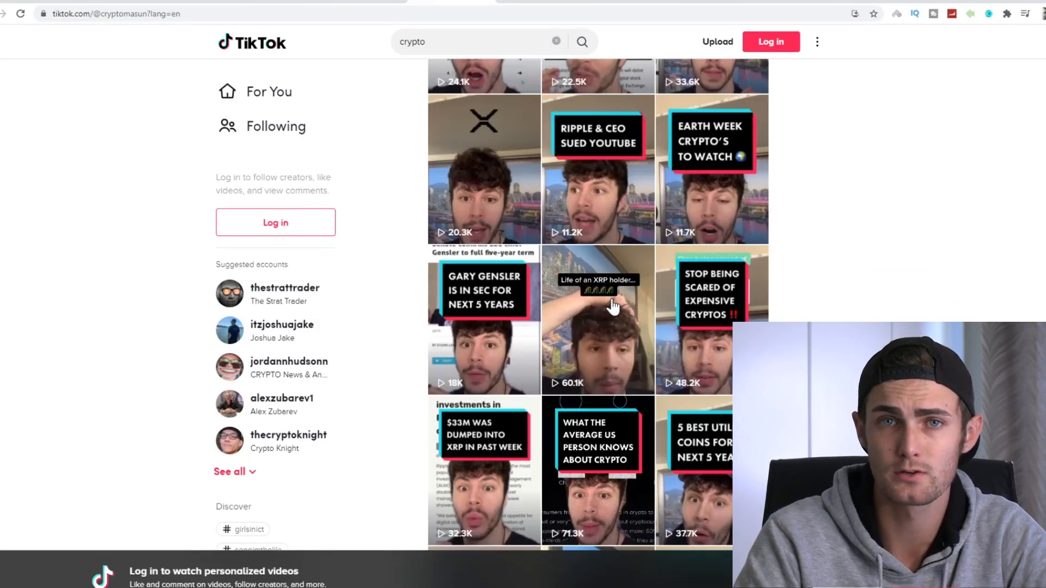